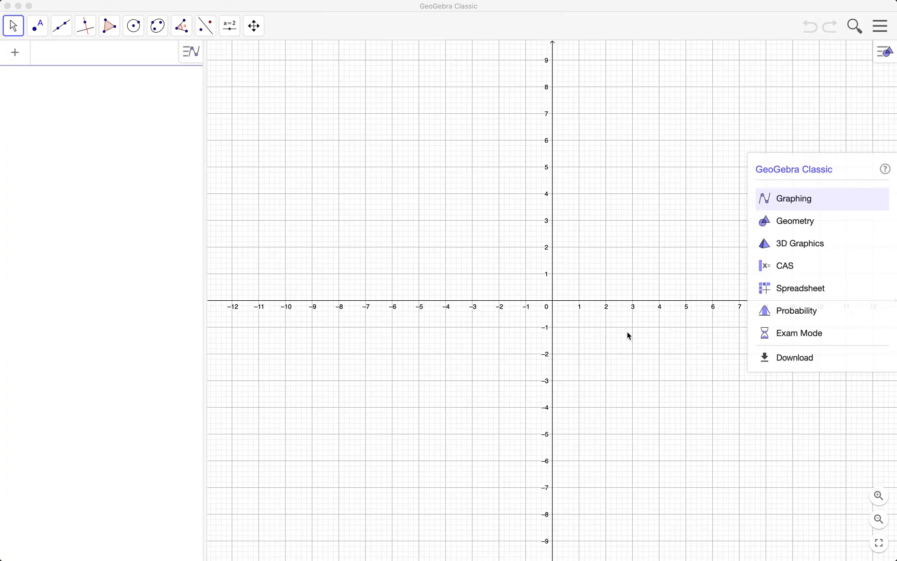
mouse_move(815, 200)
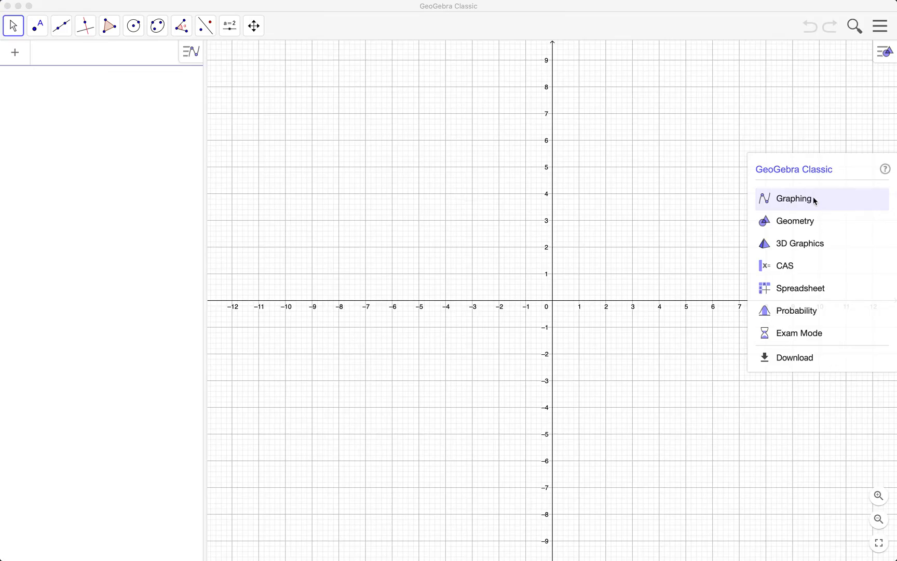
mouse_move(793, 226)
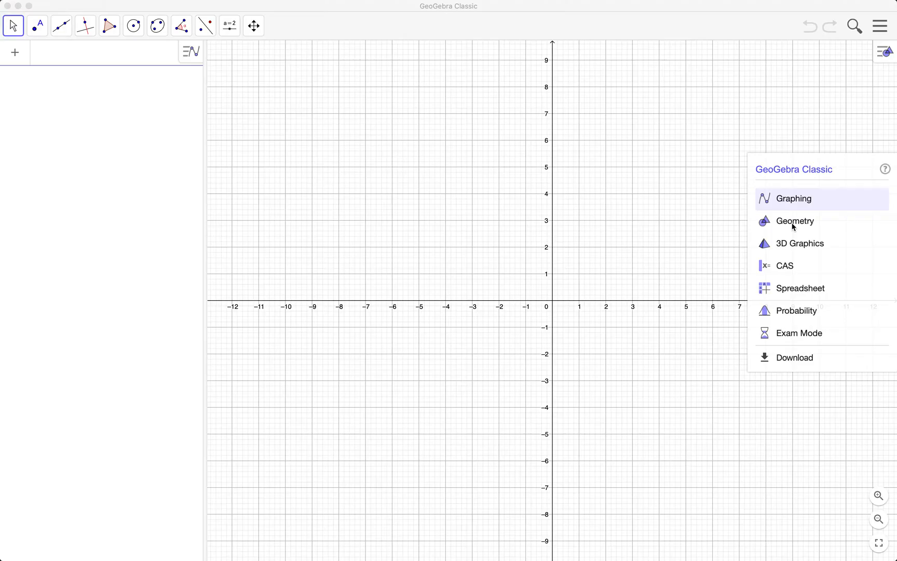
mouse_move(791, 205)
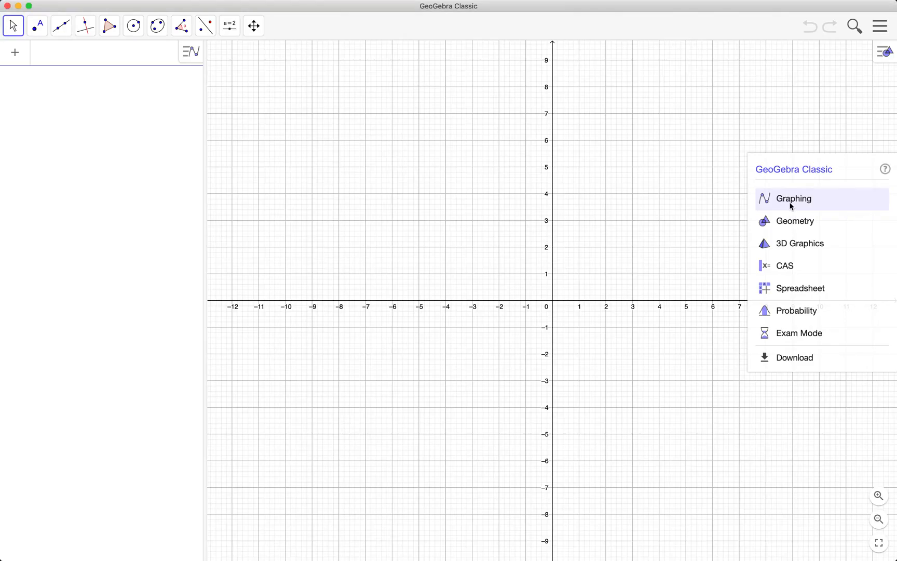
- Switch to the Graphing app with an empty algebra list and axes
left_click(793, 198)
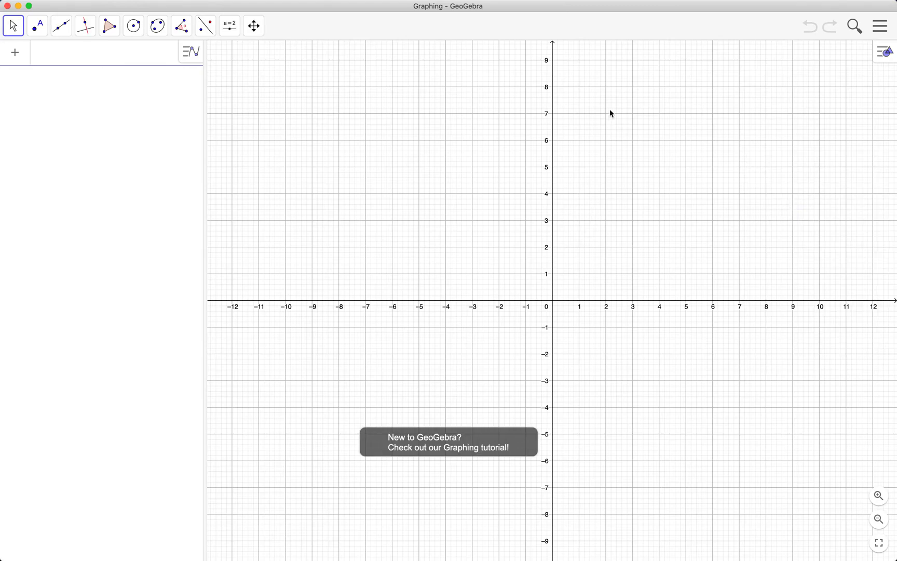
mouse_move(421, 338)
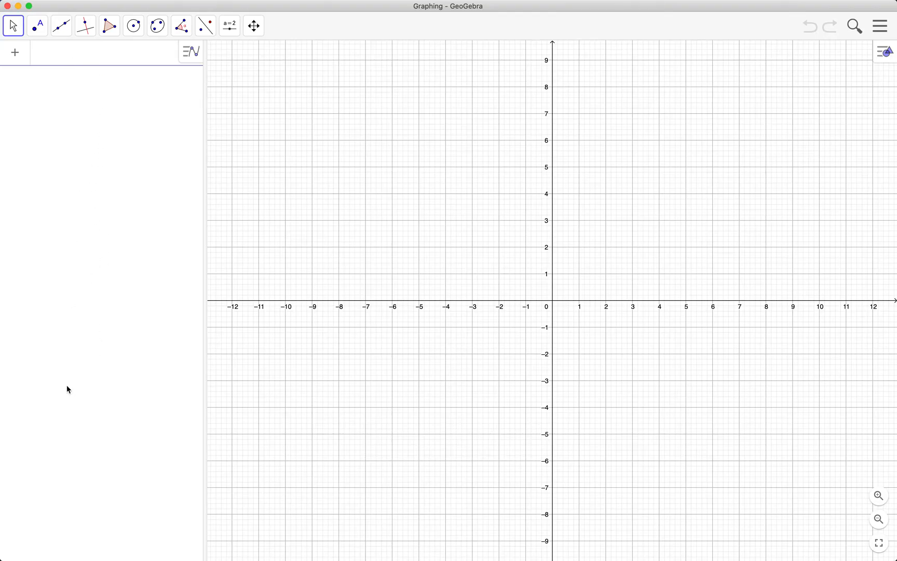
mouse_move(97, 222)
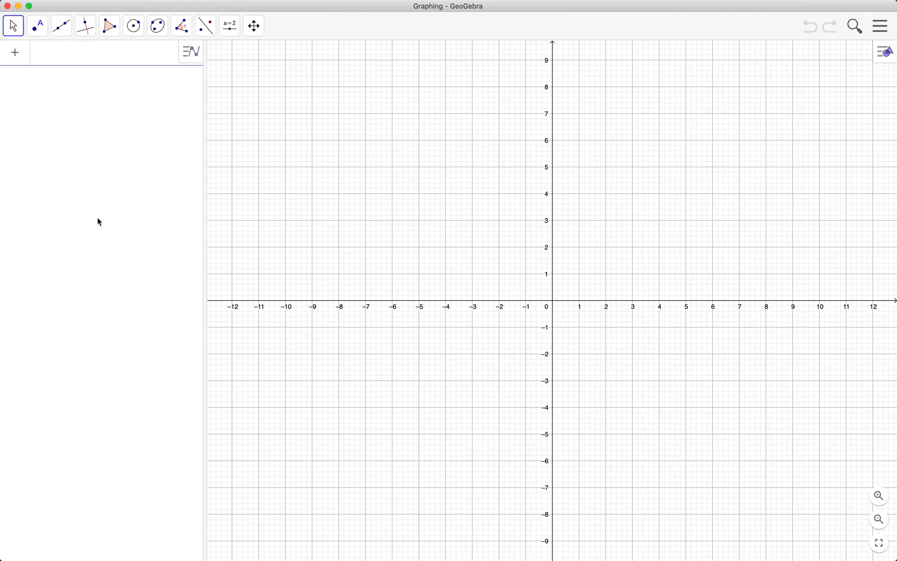
mouse_move(110, 120)
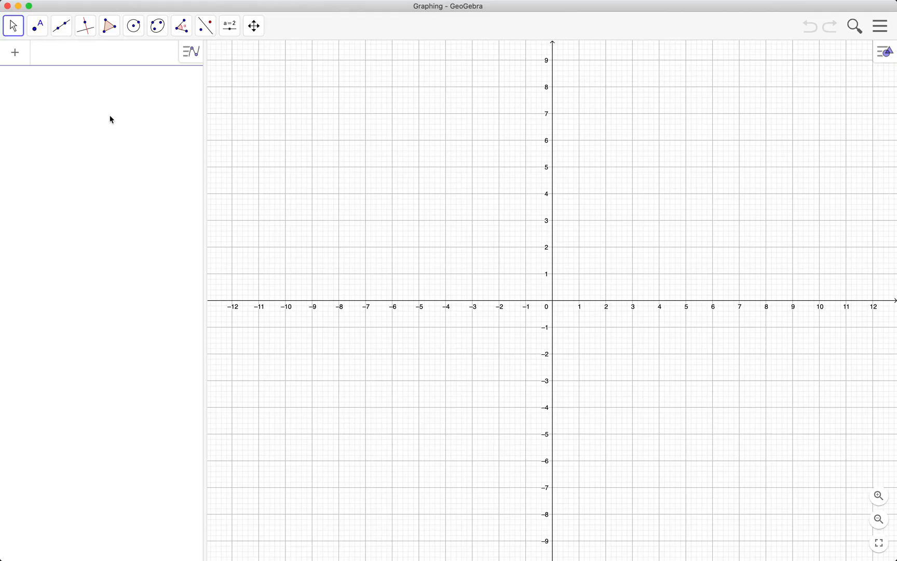
- Define f(x) = x³ − 3x − 1 so the cubic curve is plotted
left_click(103, 52)
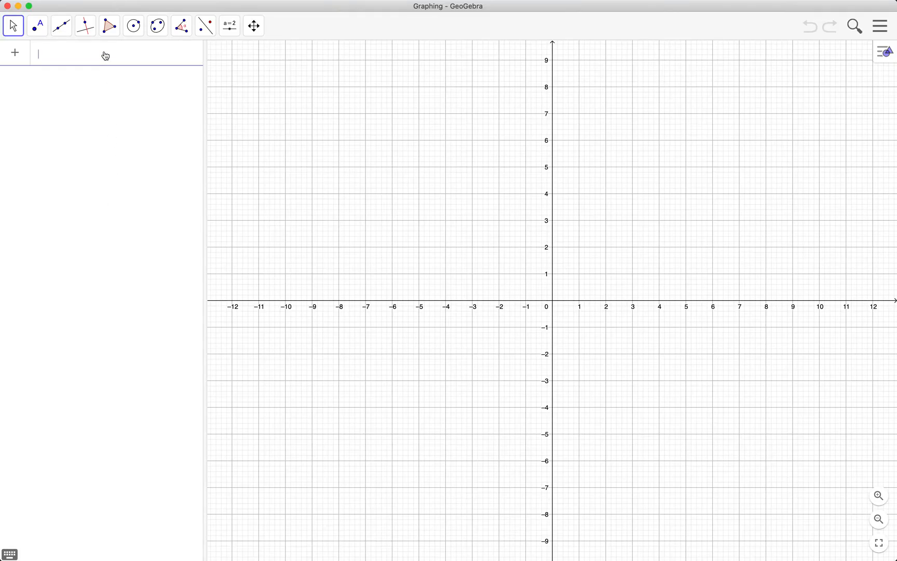
type("f(x)")
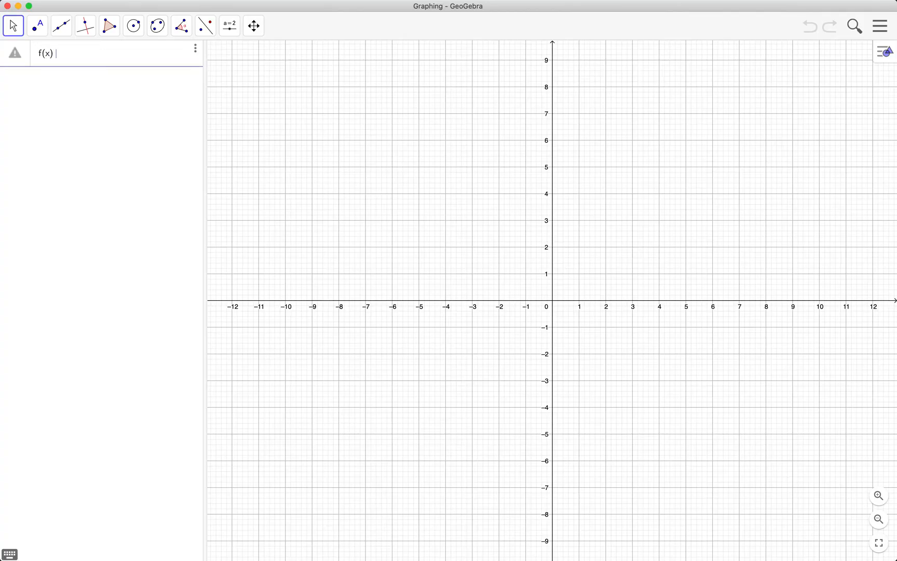
type("x")
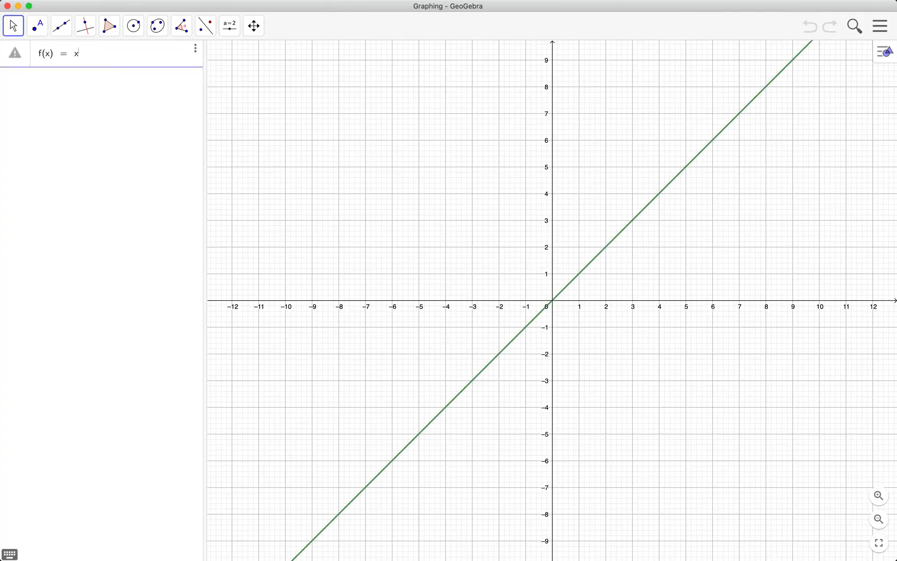
type("3")
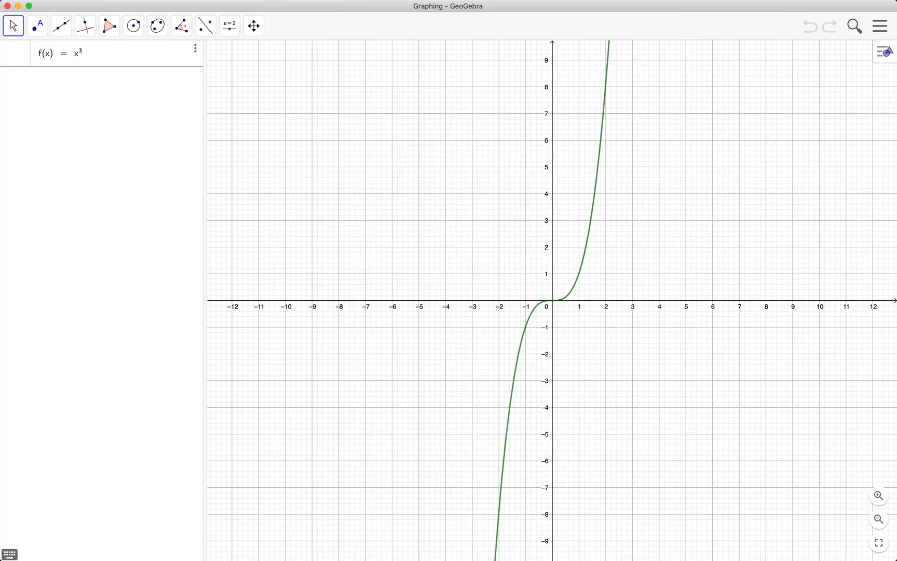
type("-x")
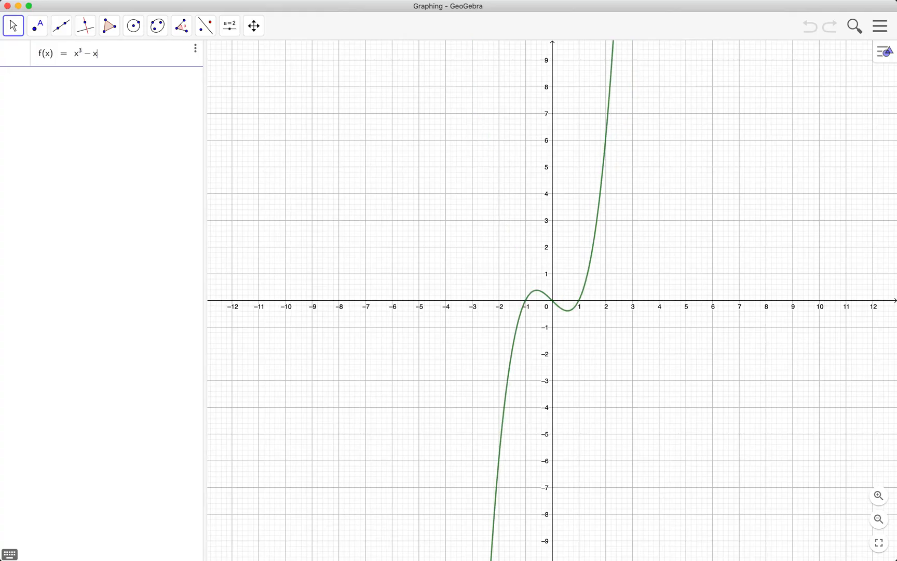
type("3x − 1")
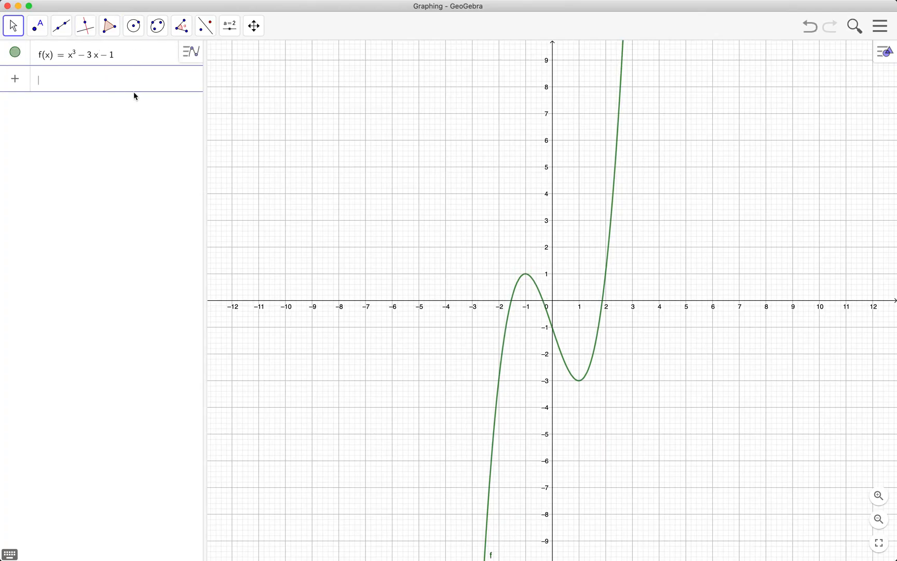
type("x")
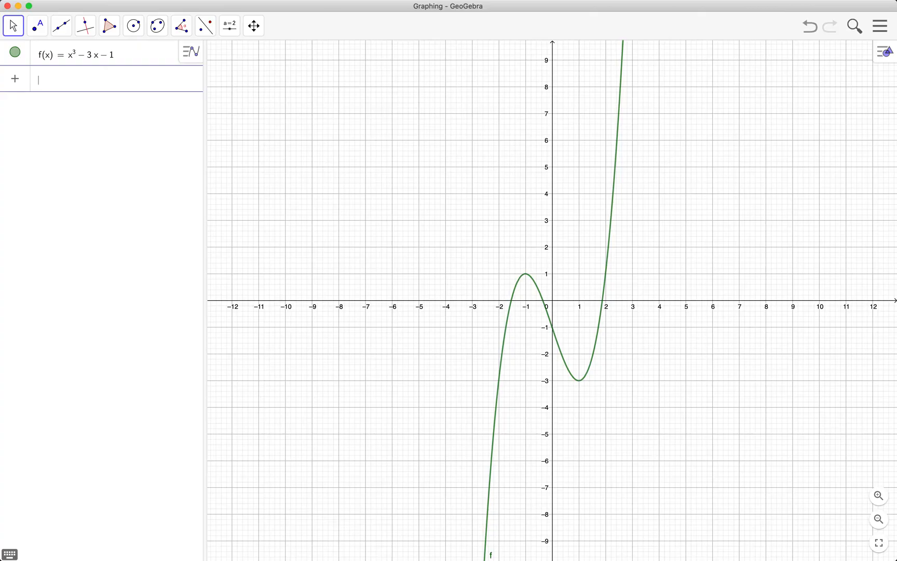
- Define the line g: y = x − 1 crossing the cubic at three points
type("y = x − 1")
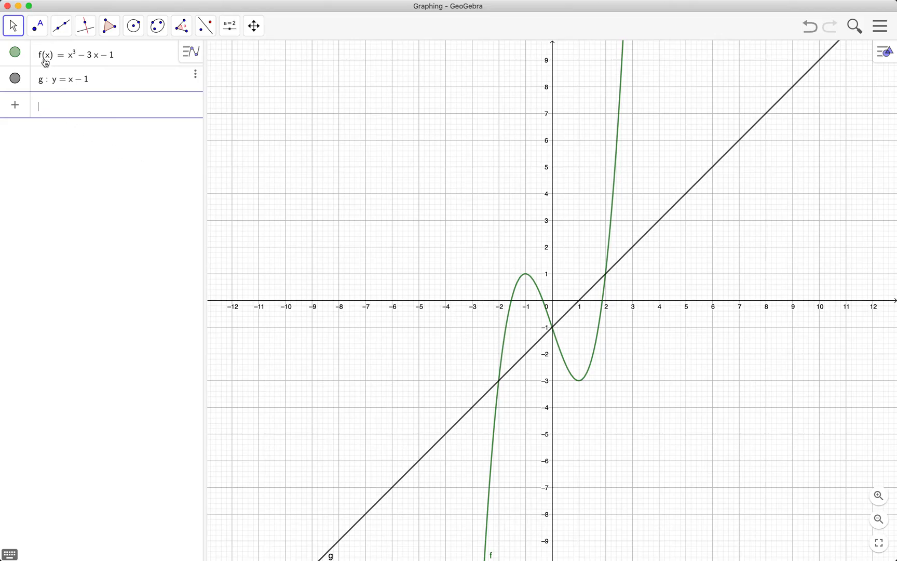
mouse_move(63, 93)
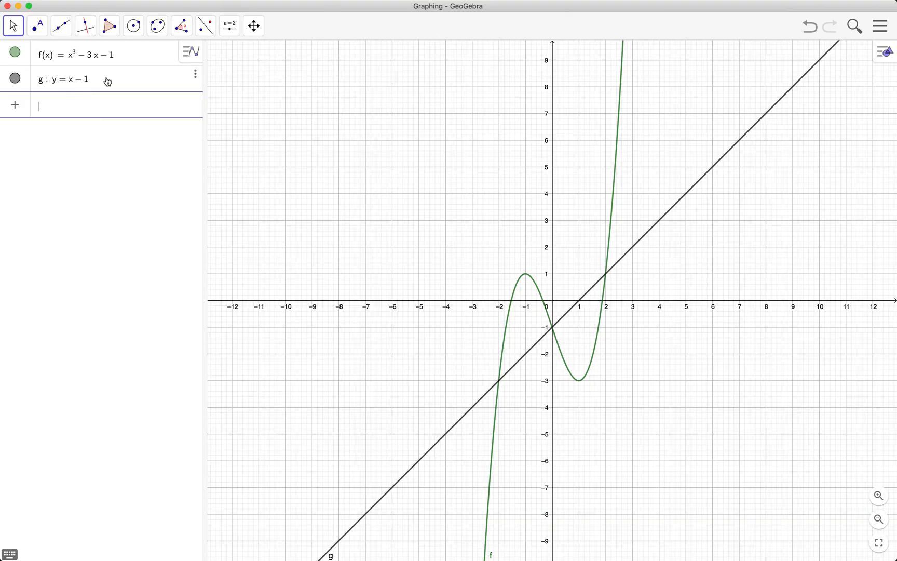
mouse_move(119, 129)
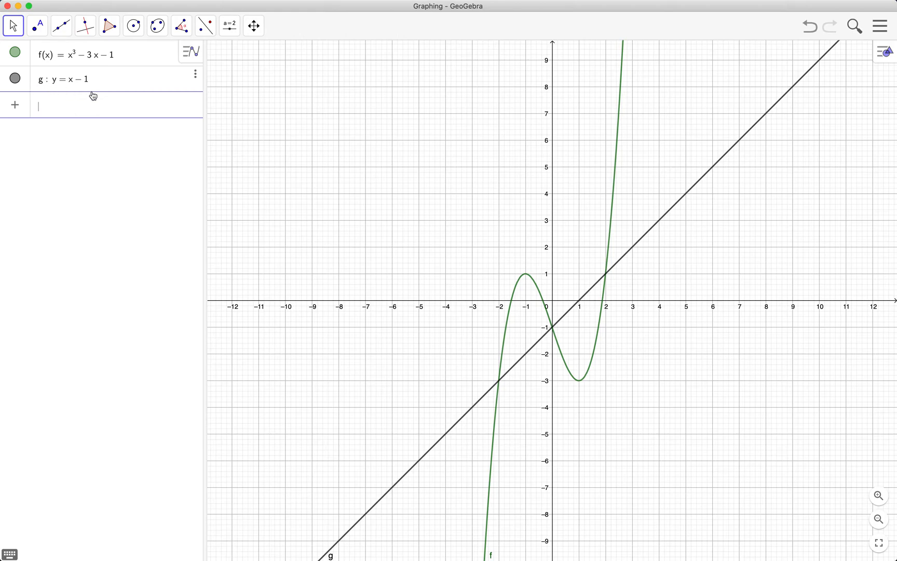
mouse_move(49, 100)
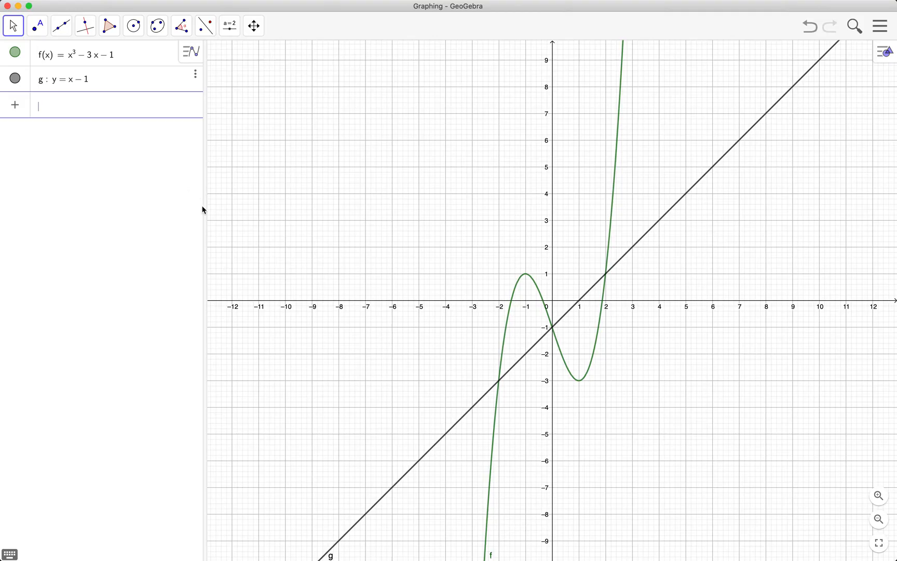
mouse_move(501, 389)
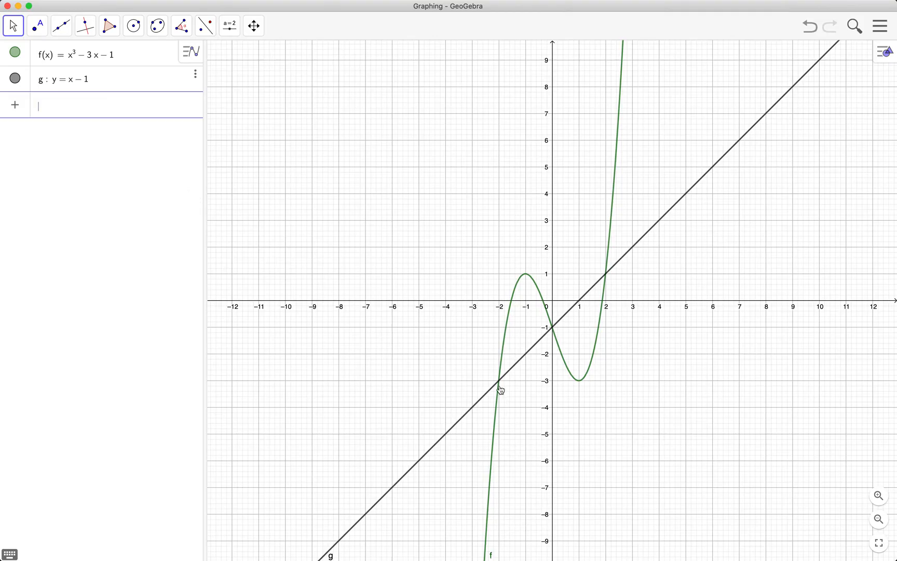
mouse_move(554, 350)
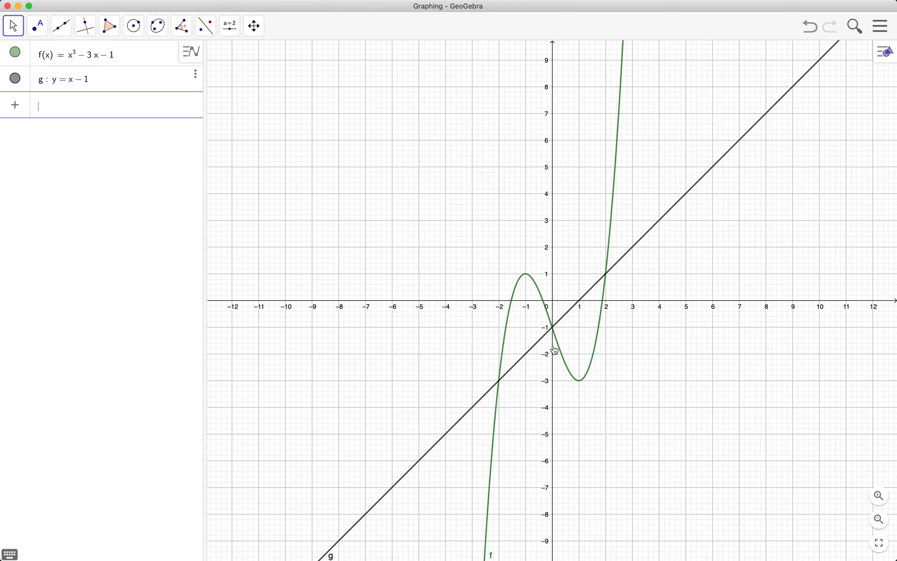
mouse_move(618, 282)
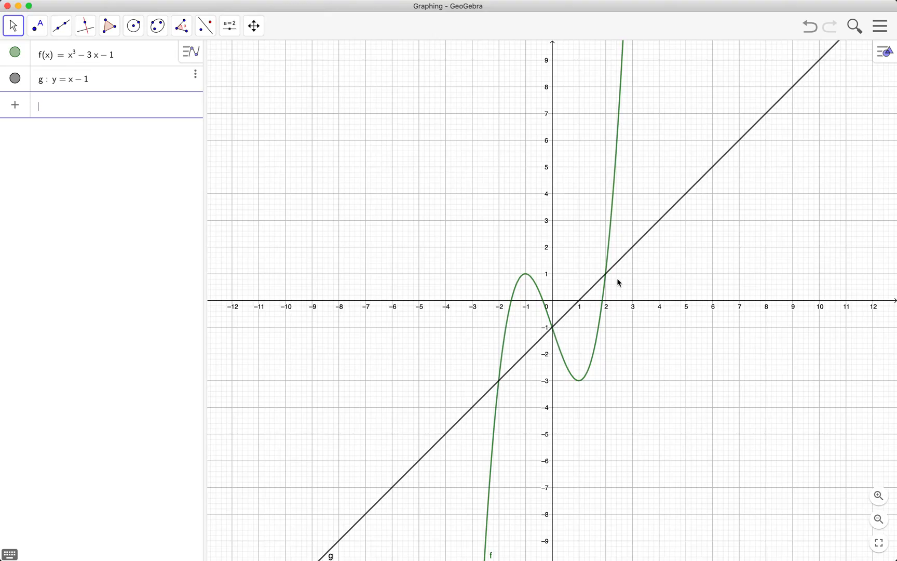
mouse_move(61, 151)
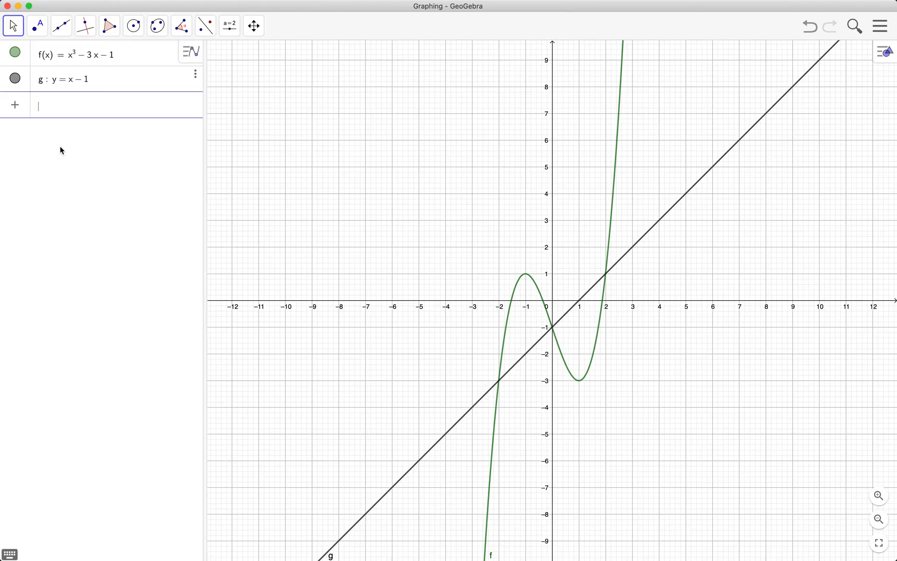
- Add points A = (−2, −3) and B = (0, −1), then begin entering point P
type("()")
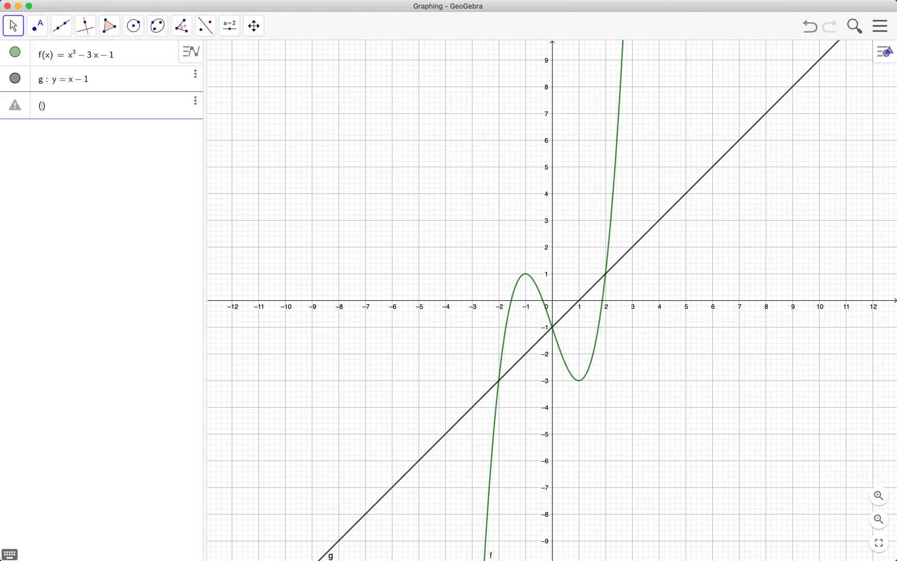
type("-")
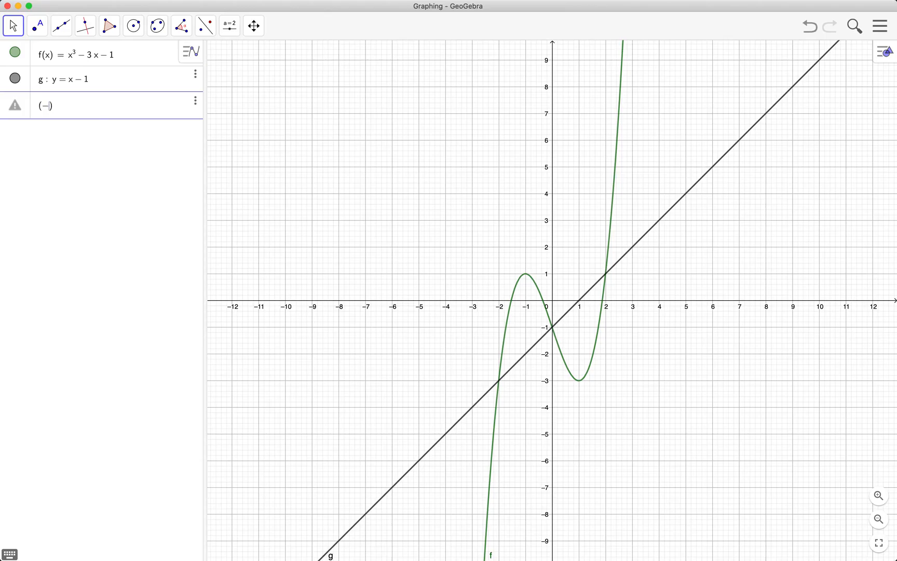
type("2, -3")
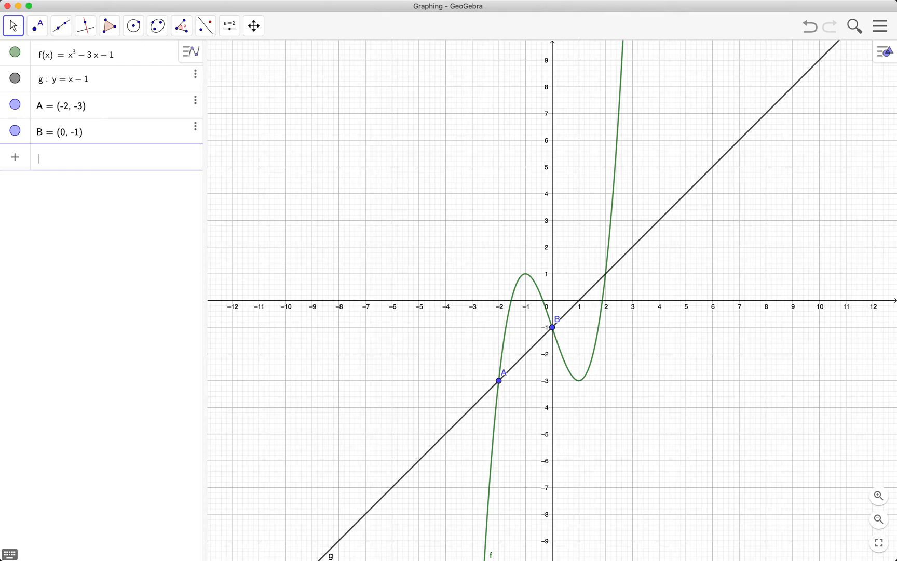
type("P = (")
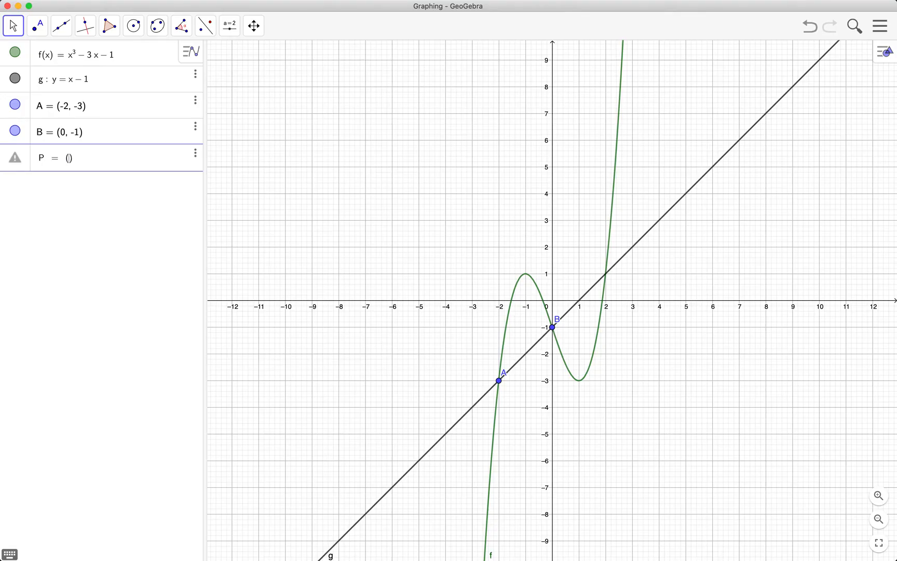
- Complete point P = (2, 1) at the third intersection and select curve f
type("2, 1")
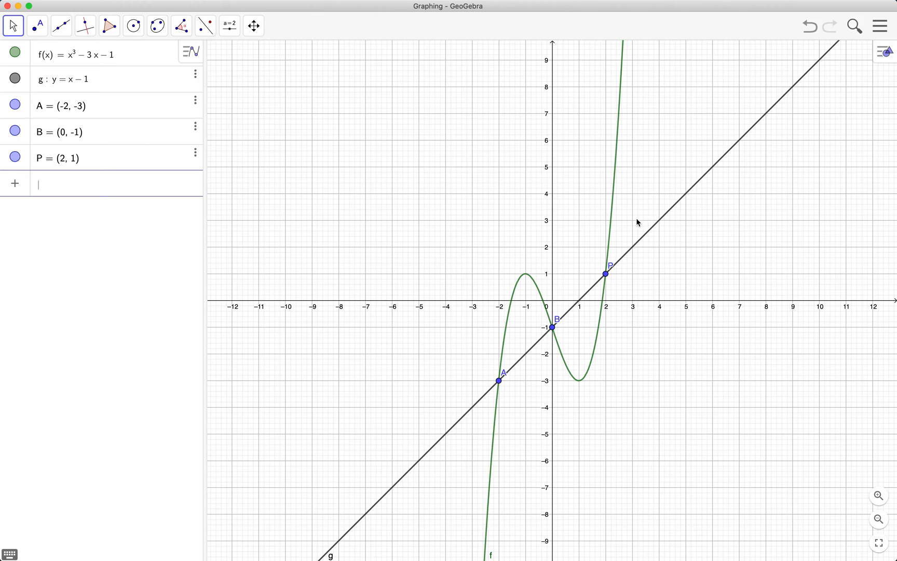
mouse_move(616, 216)
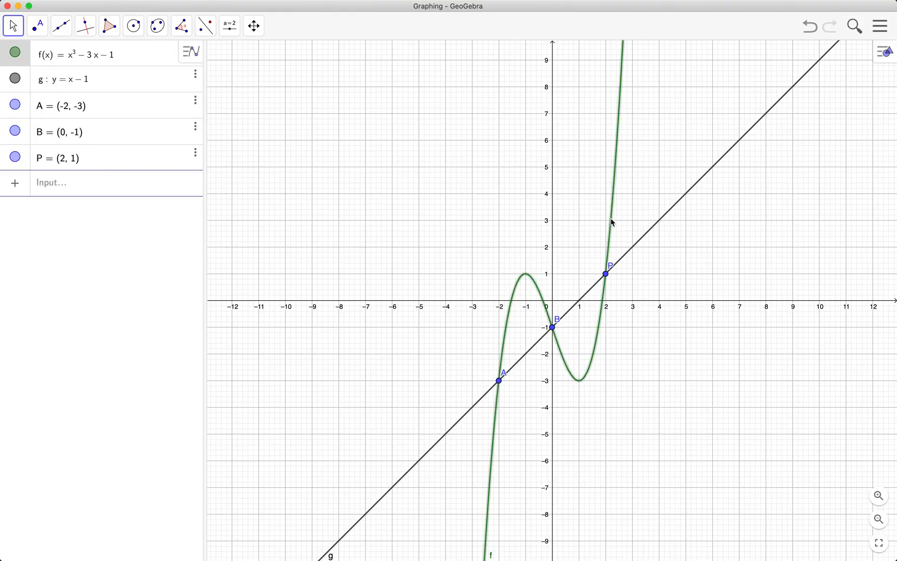
mouse_move(544, 207)
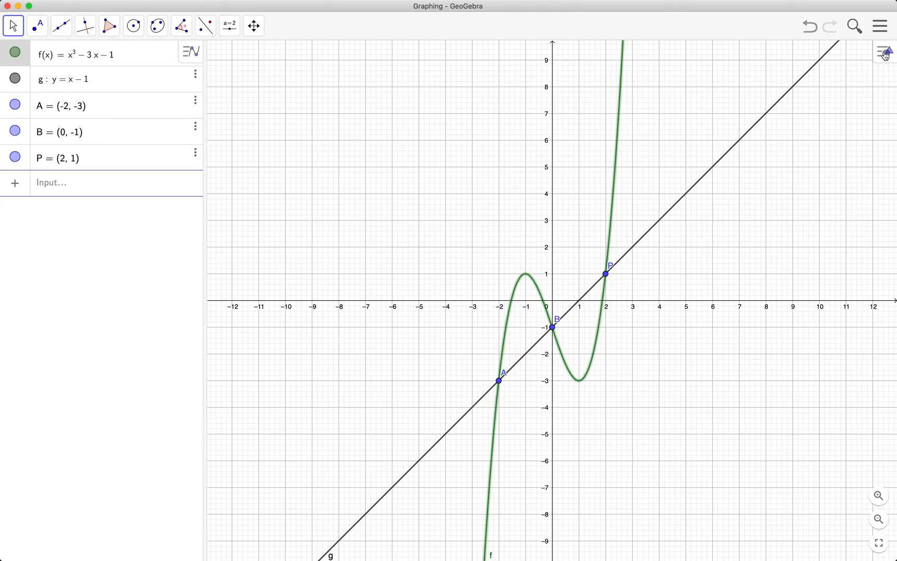
- Colour the cubic f red and thicken its curve via the style bar
left_click(884, 51)
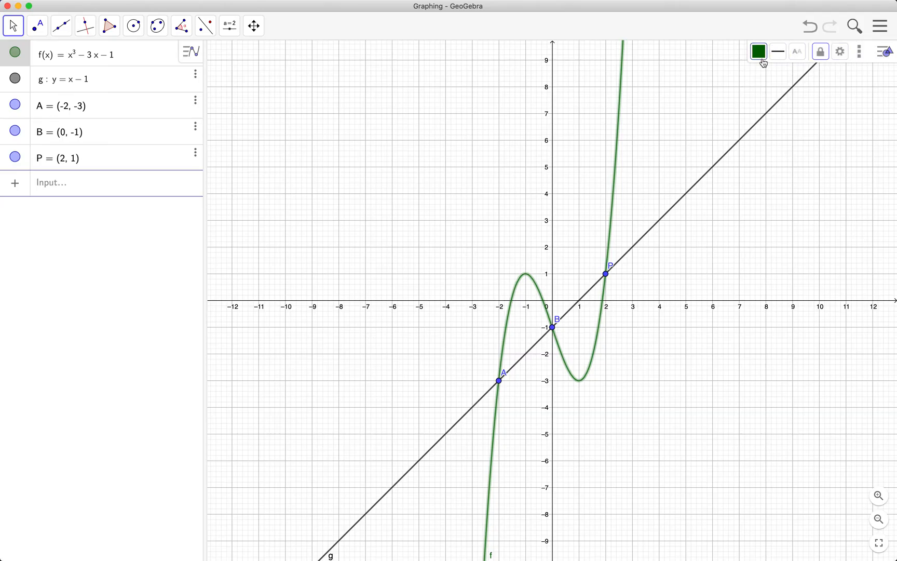
left_click(759, 50)
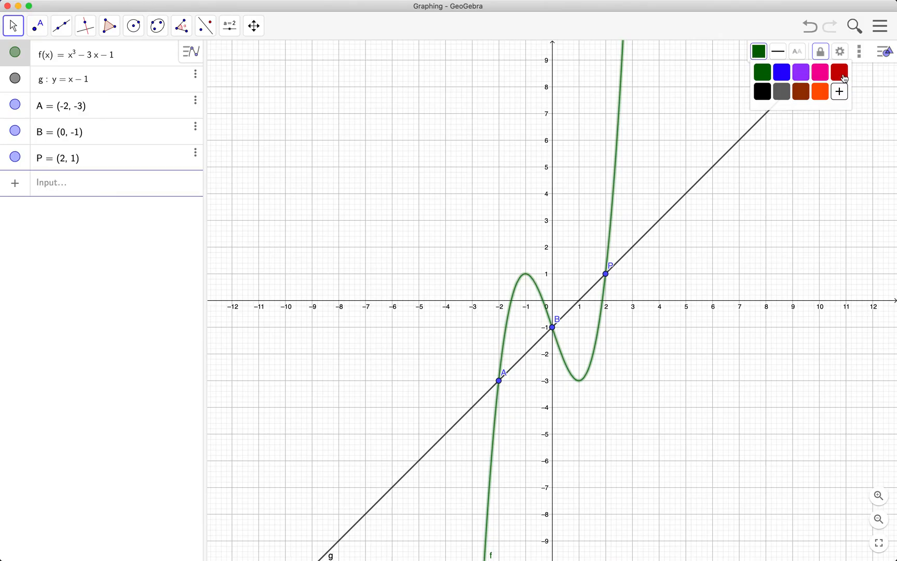
left_click(839, 71)
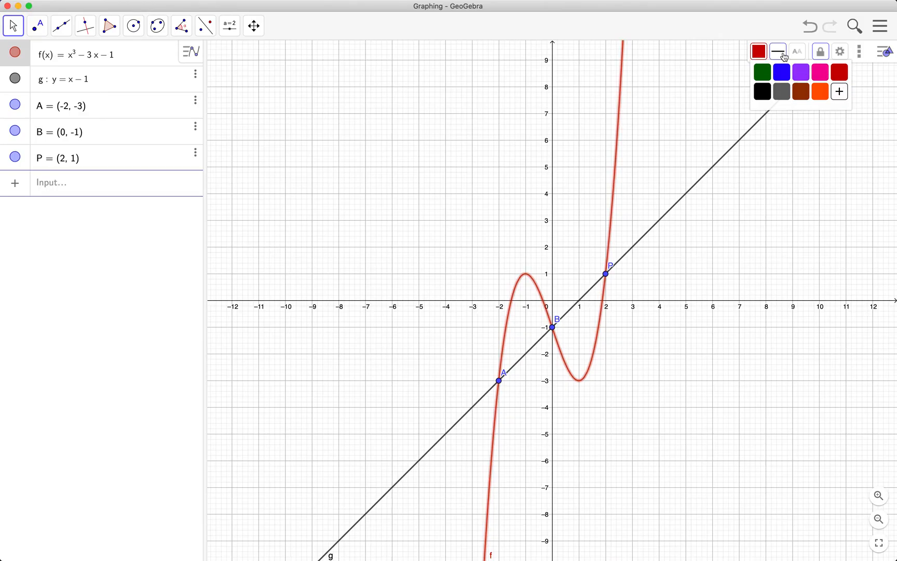
mouse_move(778, 51)
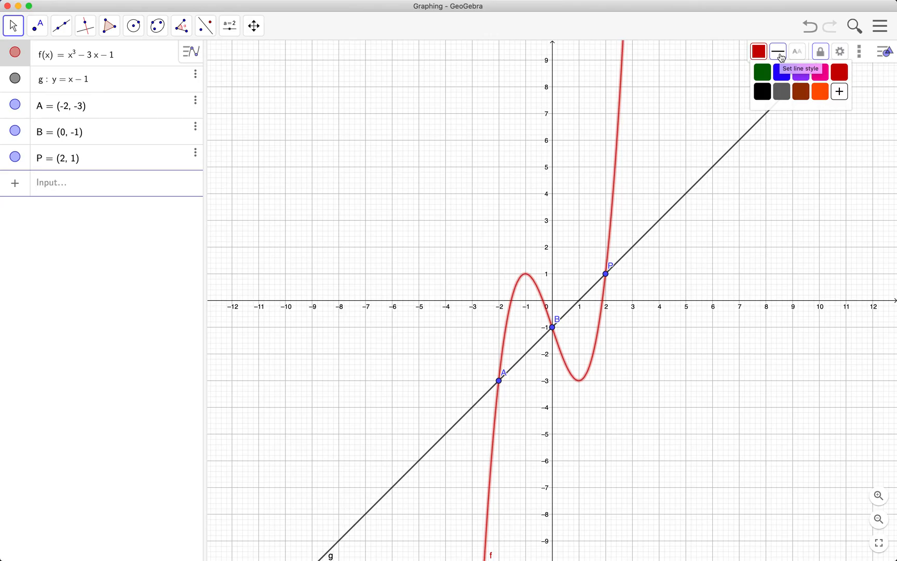
left_click(778, 51)
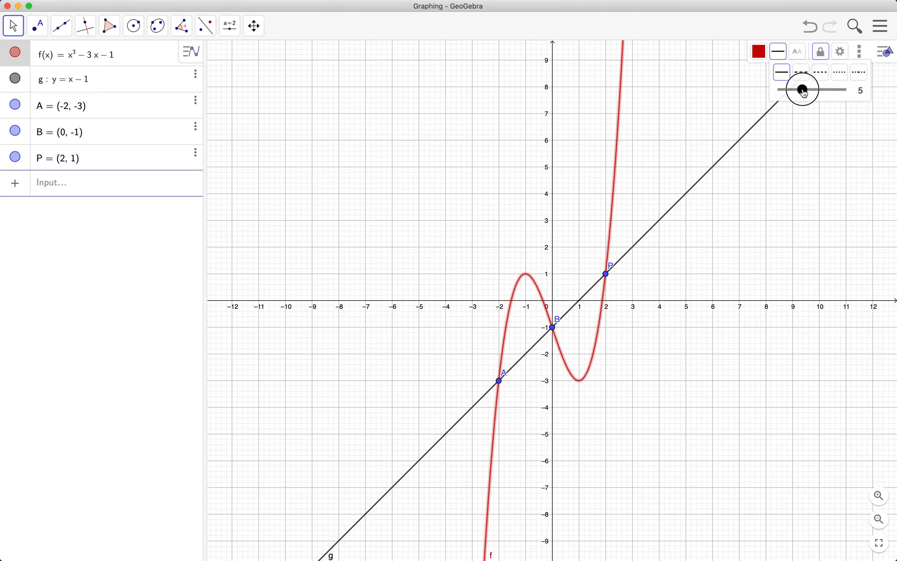
left_click_drag(800, 89, 811, 89)
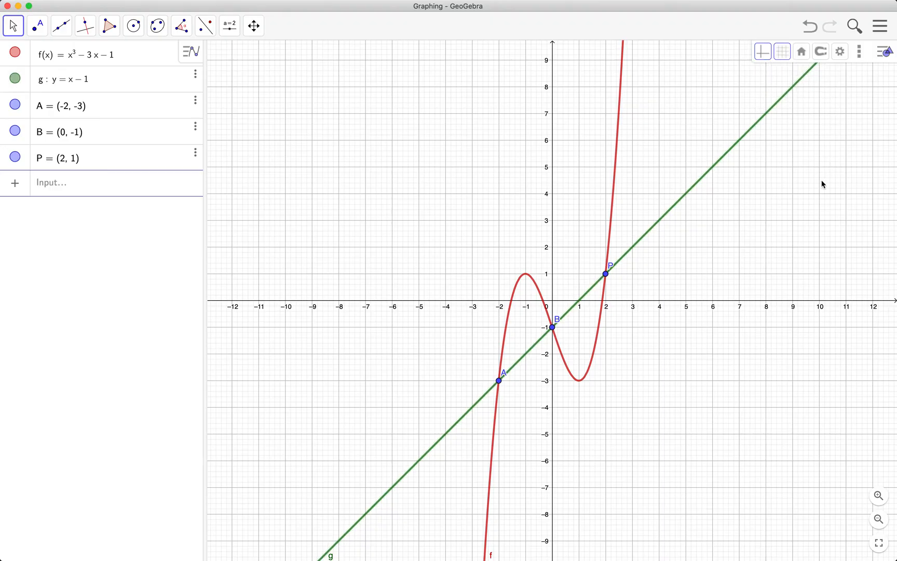
mouse_move(408, 166)
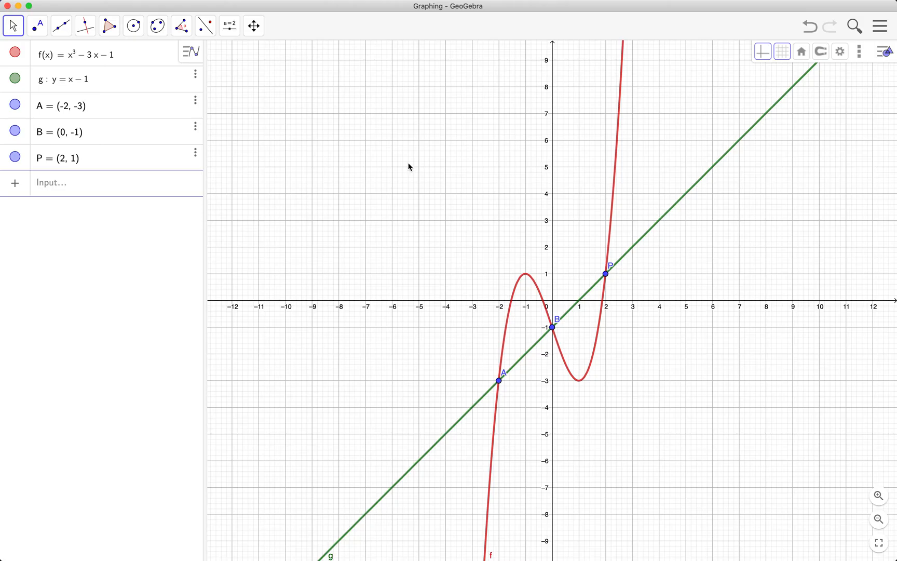
mouse_move(577, 193)
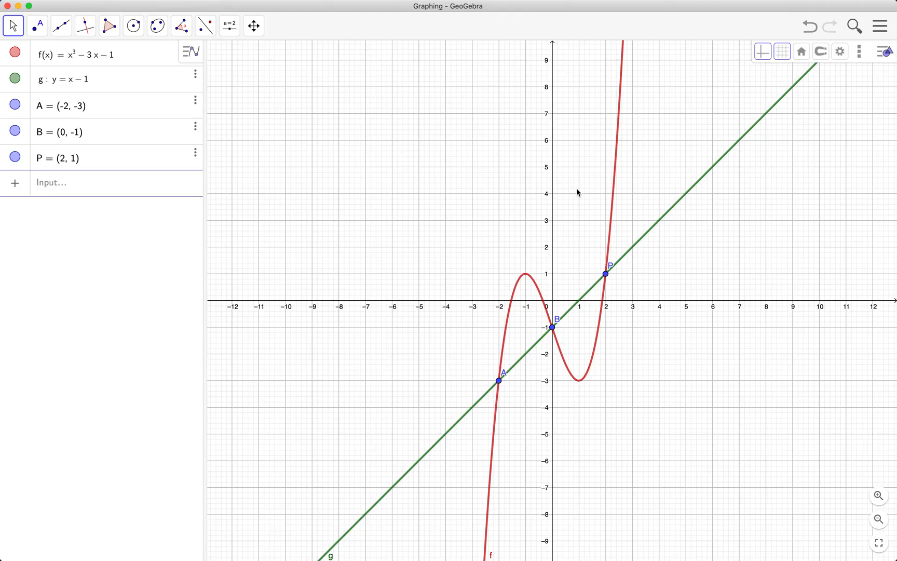
mouse_move(618, 159)
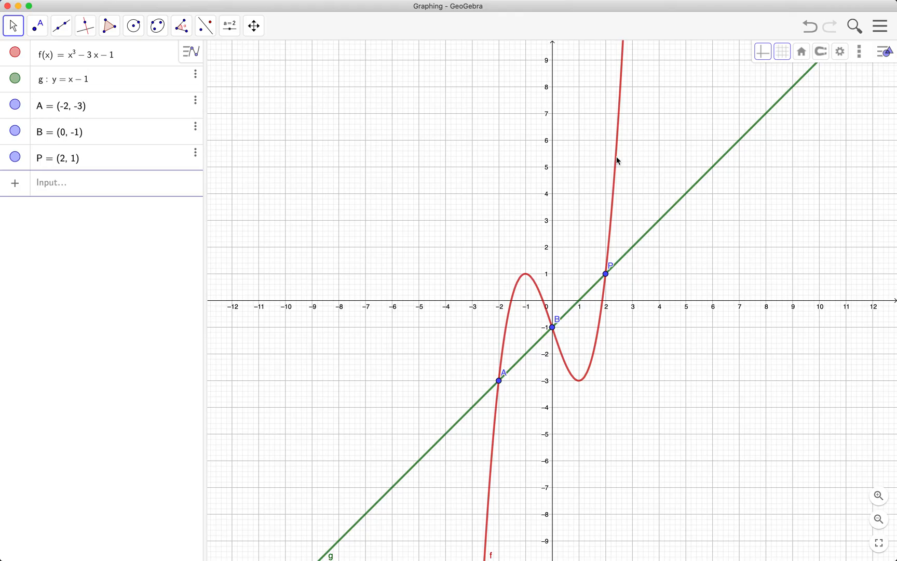
mouse_move(787, 106)
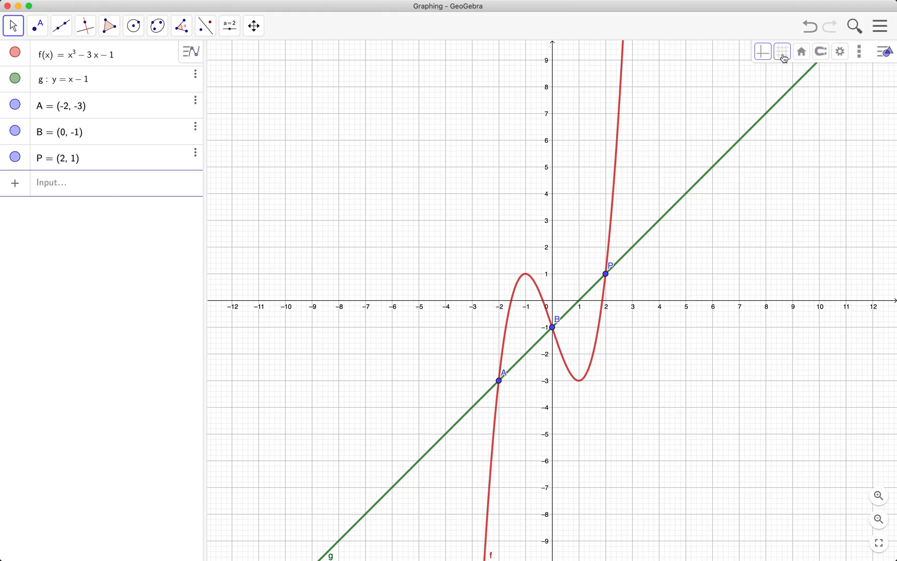
- Hide the background grid in the Graphics view
left_click(782, 51)
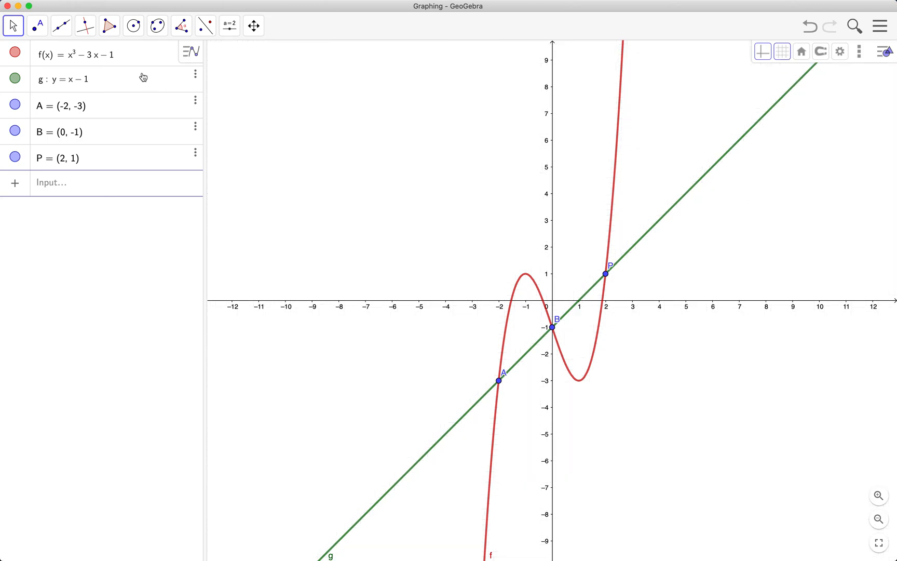
mouse_move(408, 179)
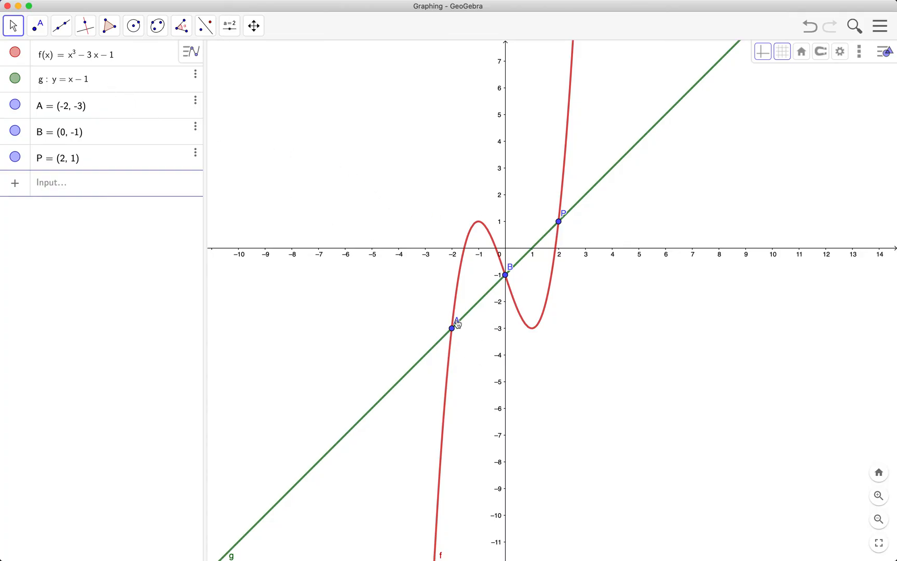
- Enlarge points A, B and P so they stand out on the curves
left_click(452, 327)
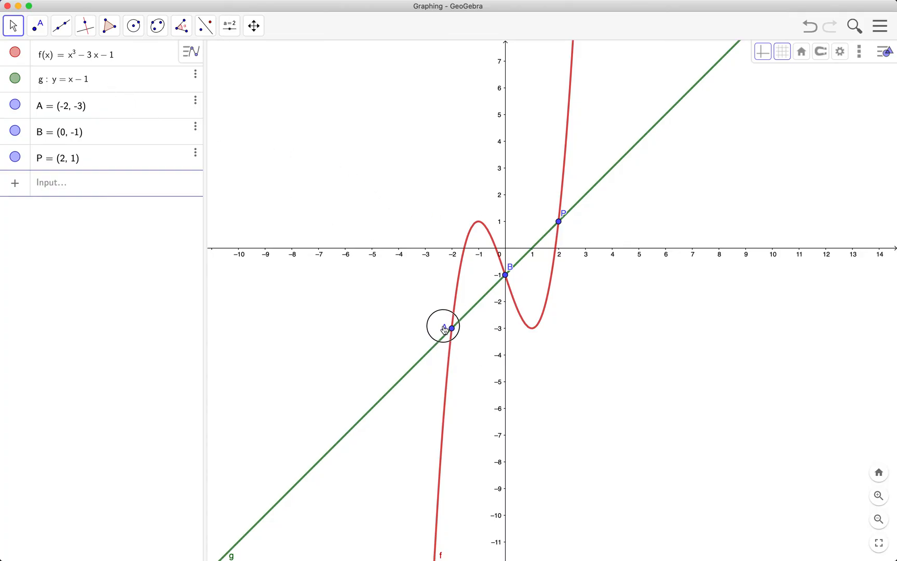
left_click(452, 328)
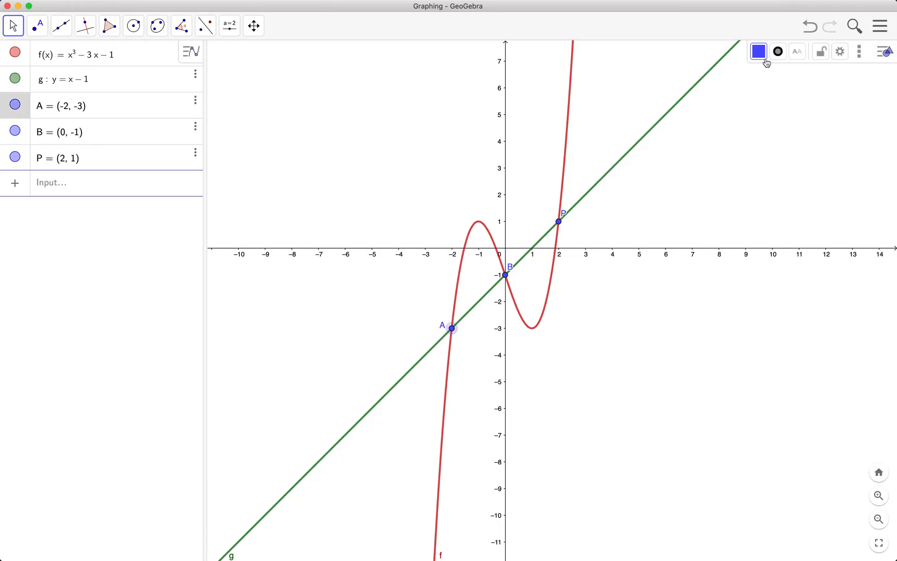
mouse_move(758, 51)
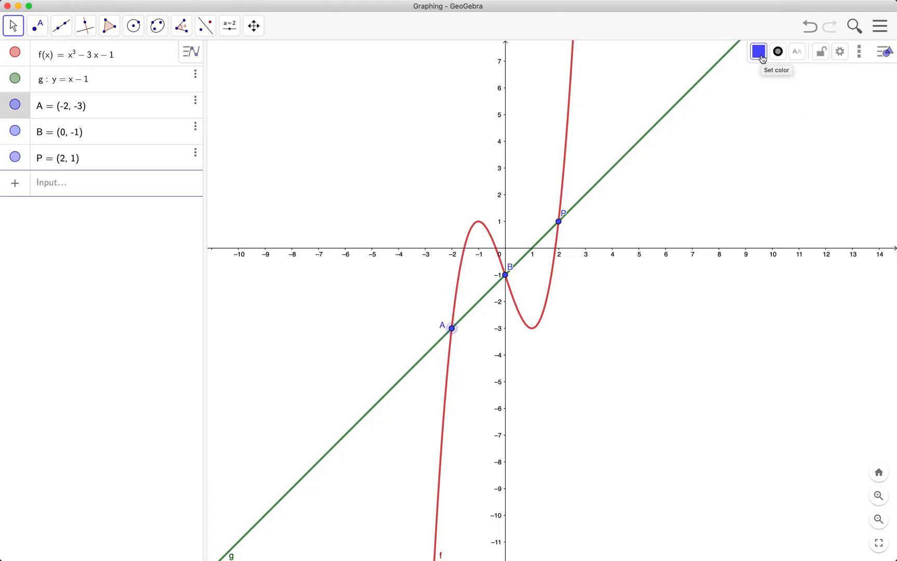
left_click(777, 51)
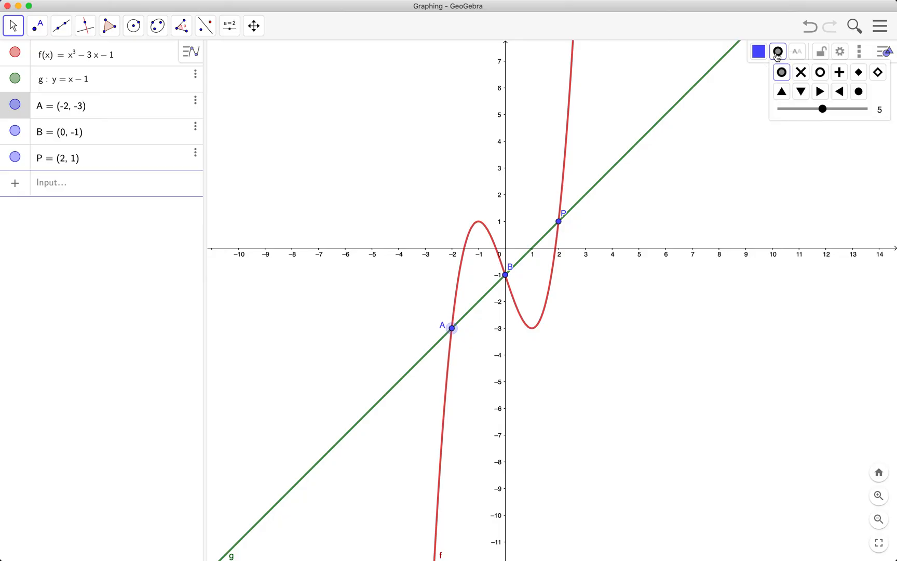
left_click_drag(822, 109, 833, 109)
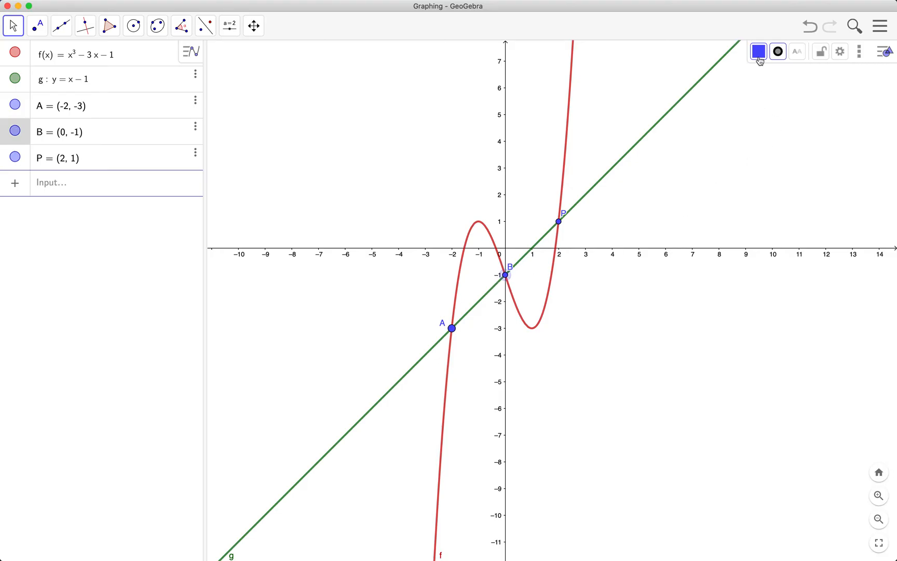
left_click(778, 51)
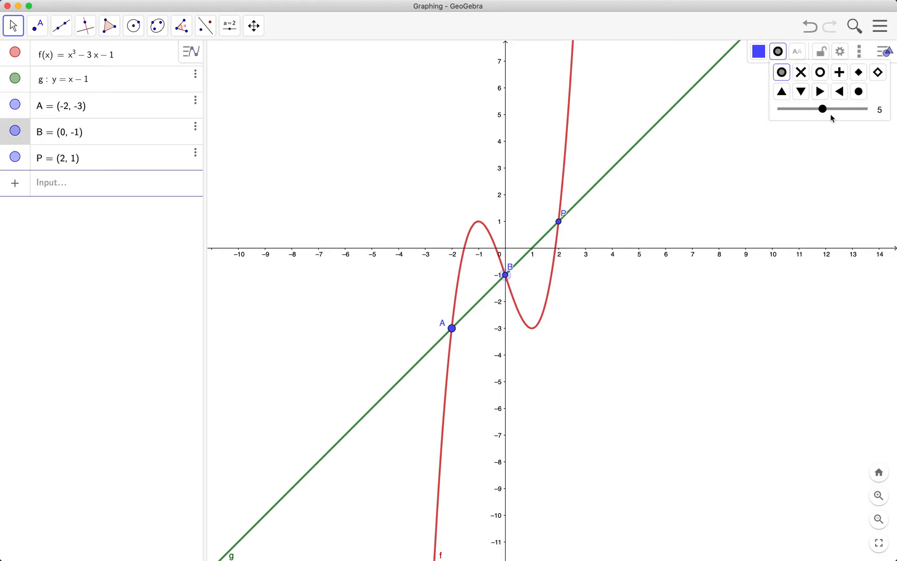
left_click_drag(822, 109, 843, 109)
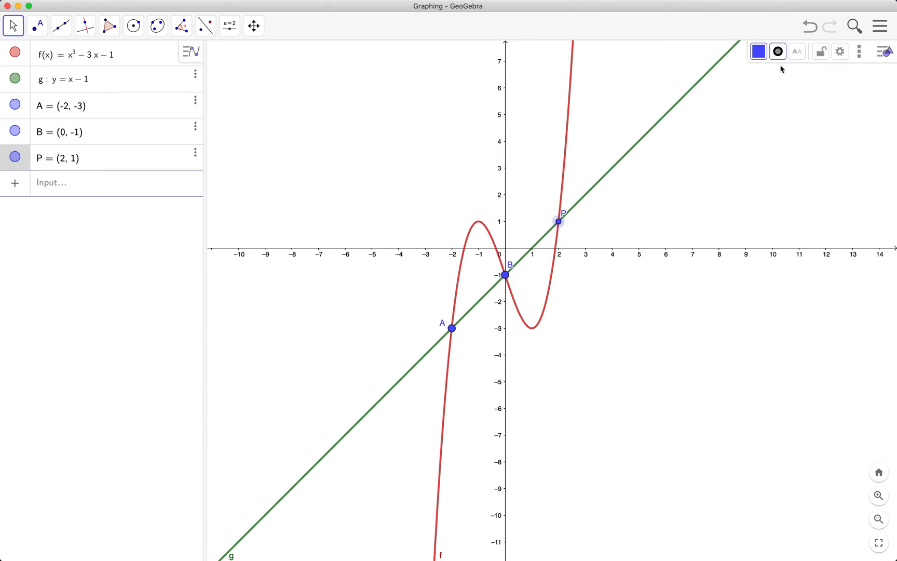
left_click(777, 50)
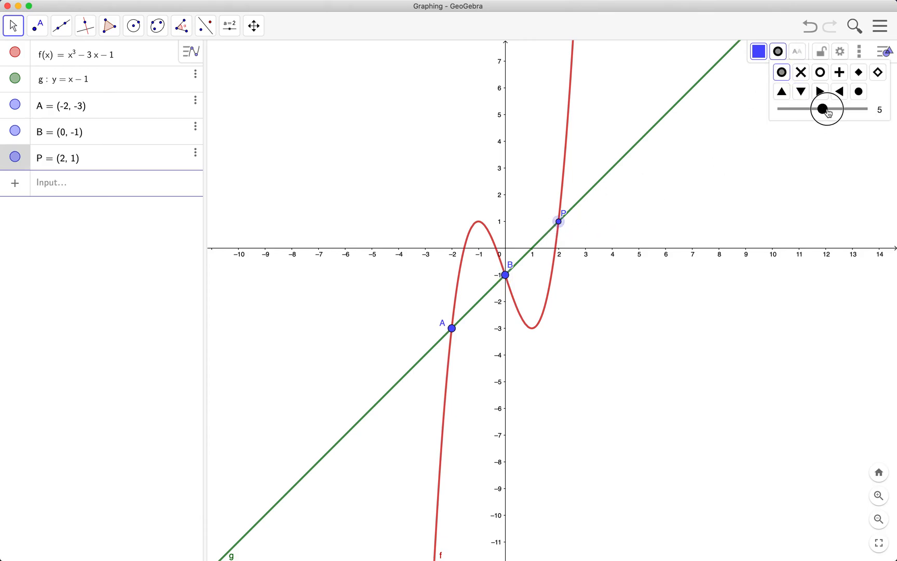
left_click(579, 231)
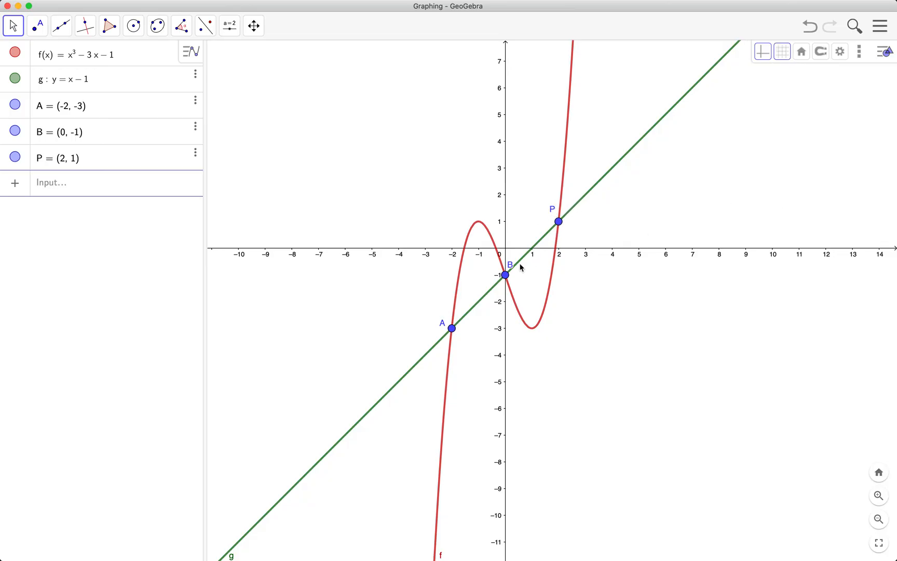
left_click(506, 275)
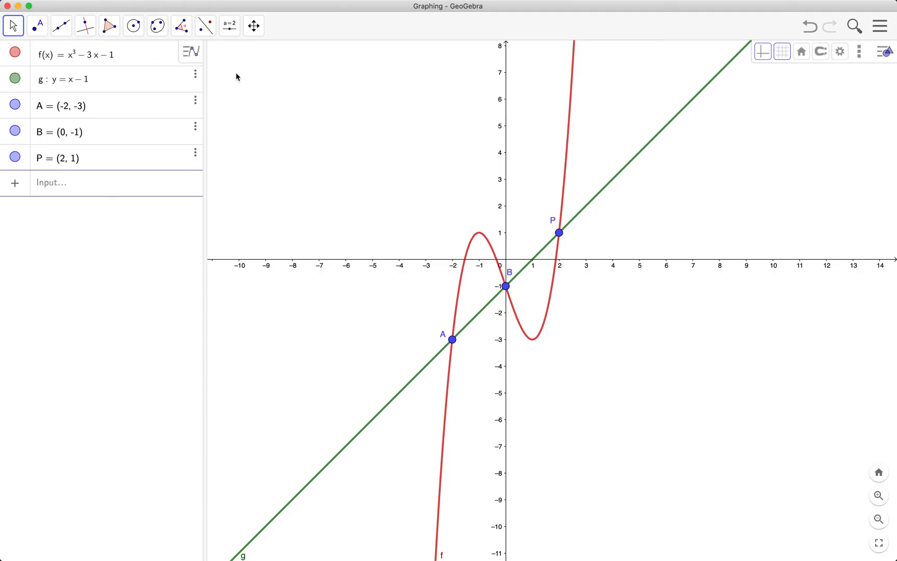
- Add a LaTeX text f(x) = x³ − 3x − 1 to the graph beside point P
left_click(228, 25)
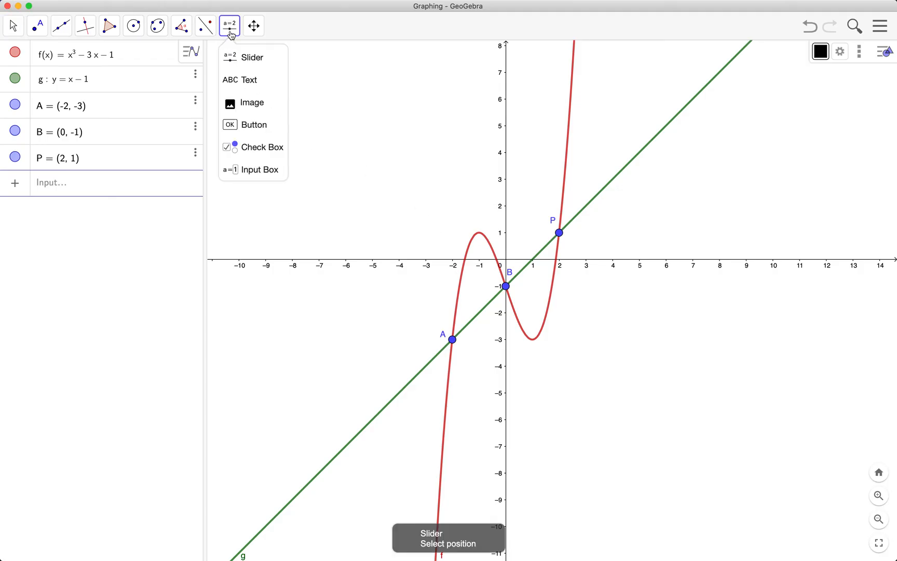
left_click(249, 80)
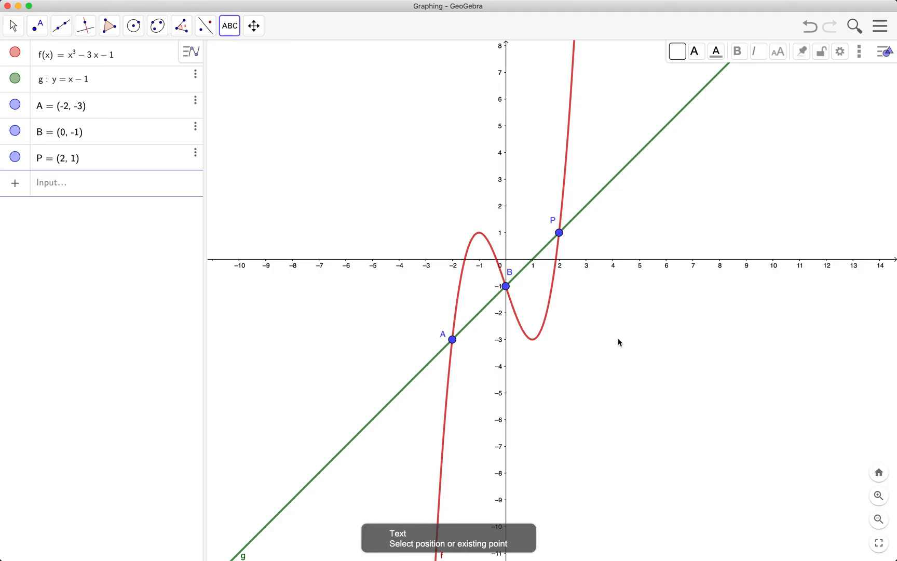
left_click(558, 232)
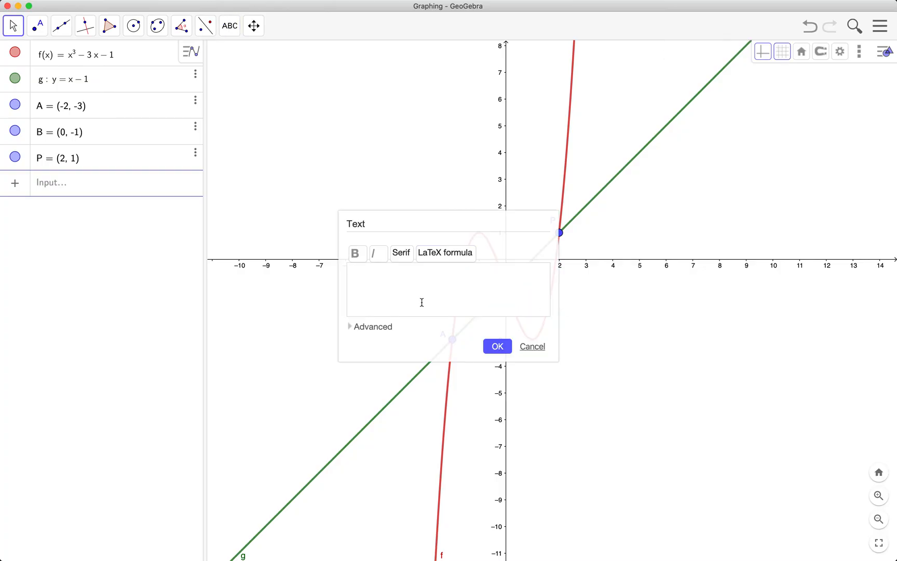
mouse_move(448, 259)
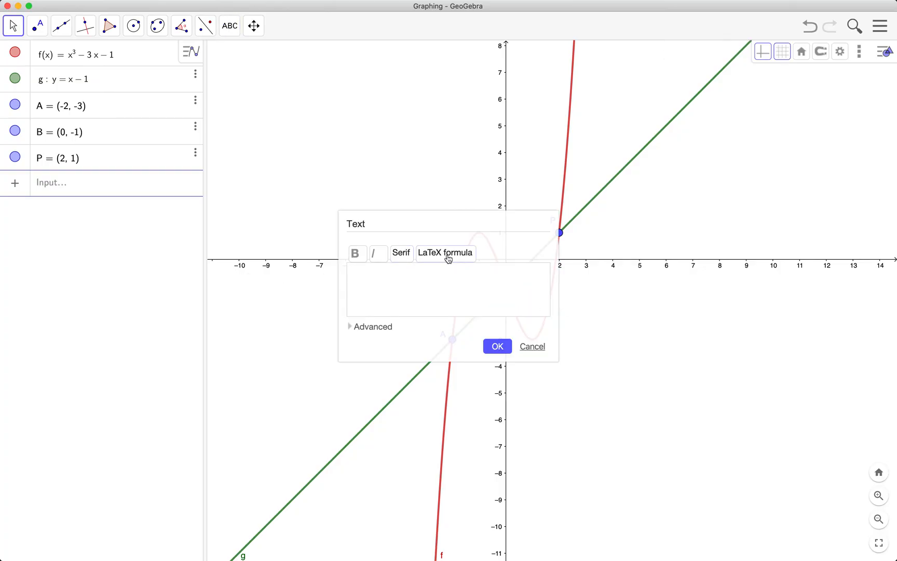
left_click(446, 253)
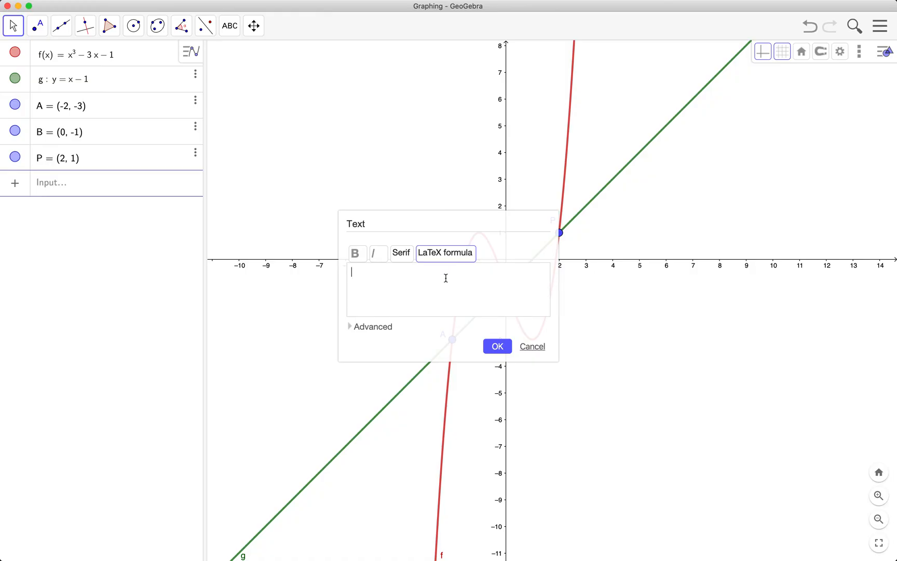
type("y =")
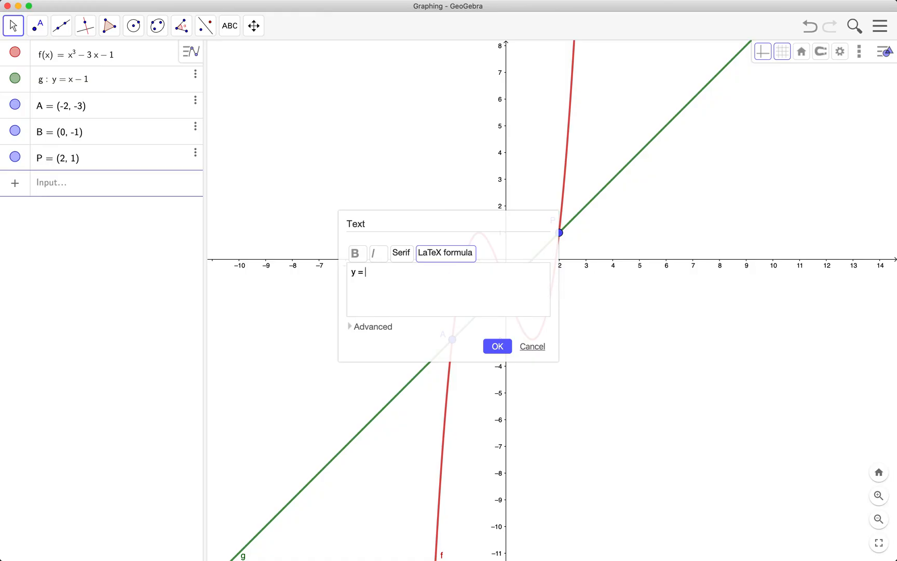
type("f(")
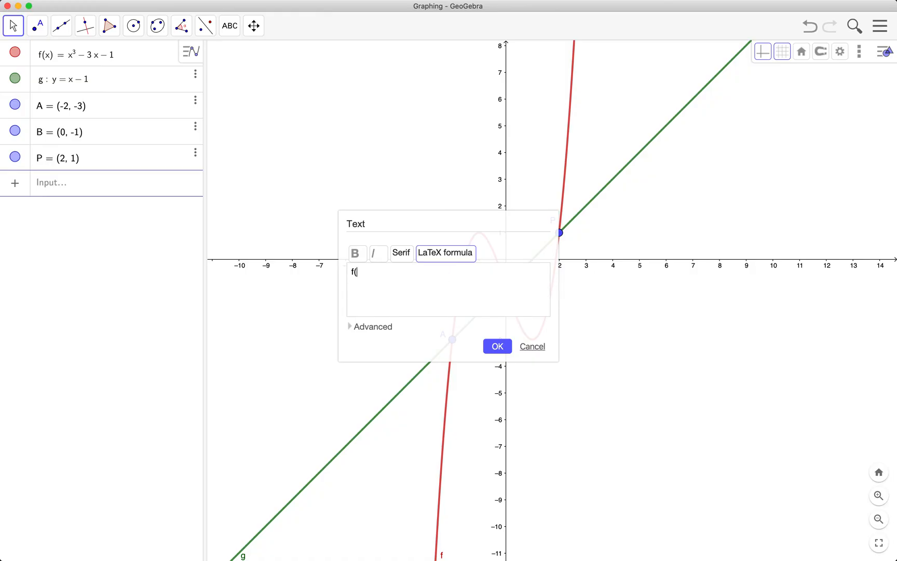
type("x)")
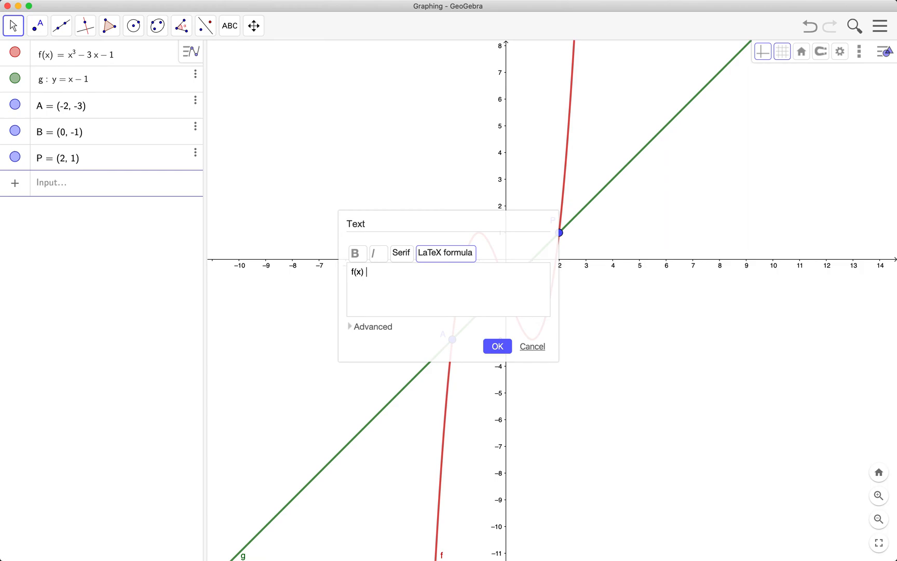
type("= x^3 - 3x - 1")
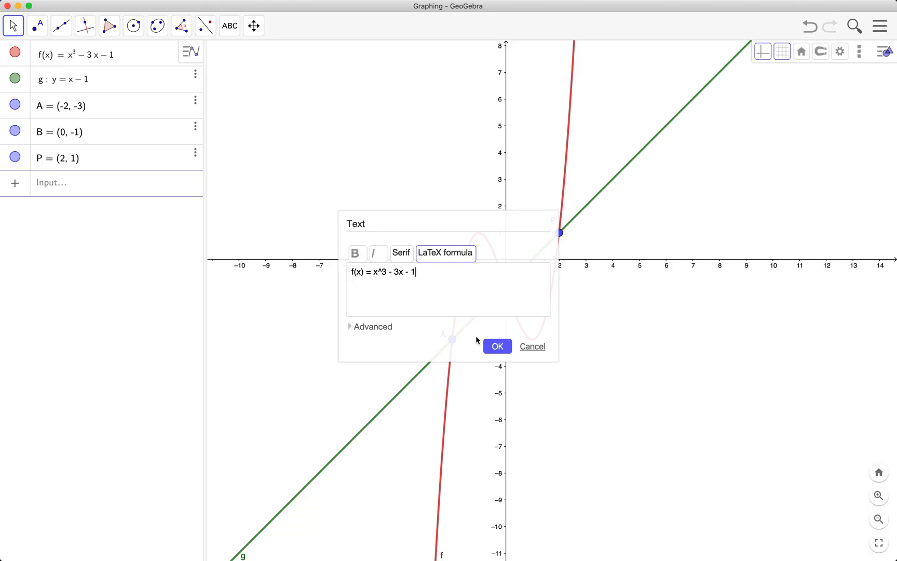
left_click(496, 346)
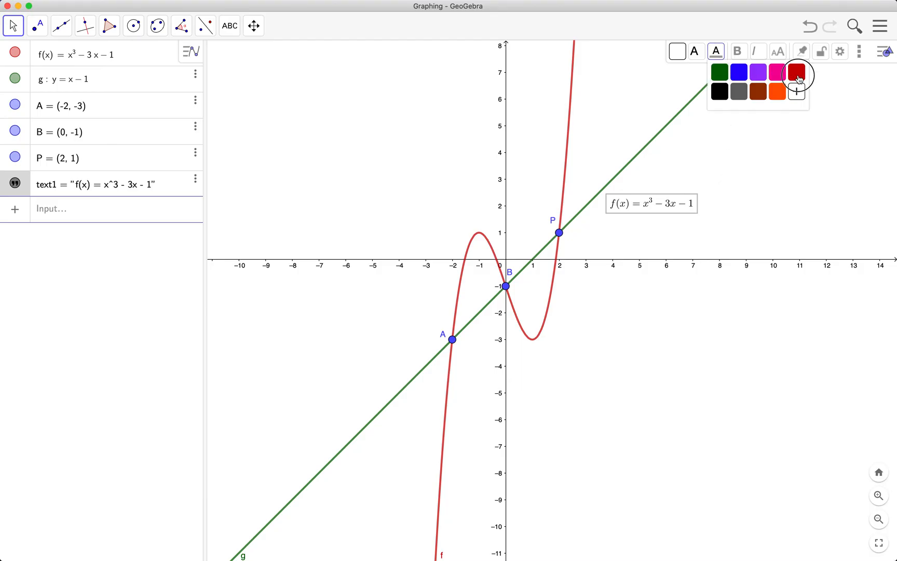
- Make the formula text red and larger, placed near the cubic's rising branch
left_click(796, 72)
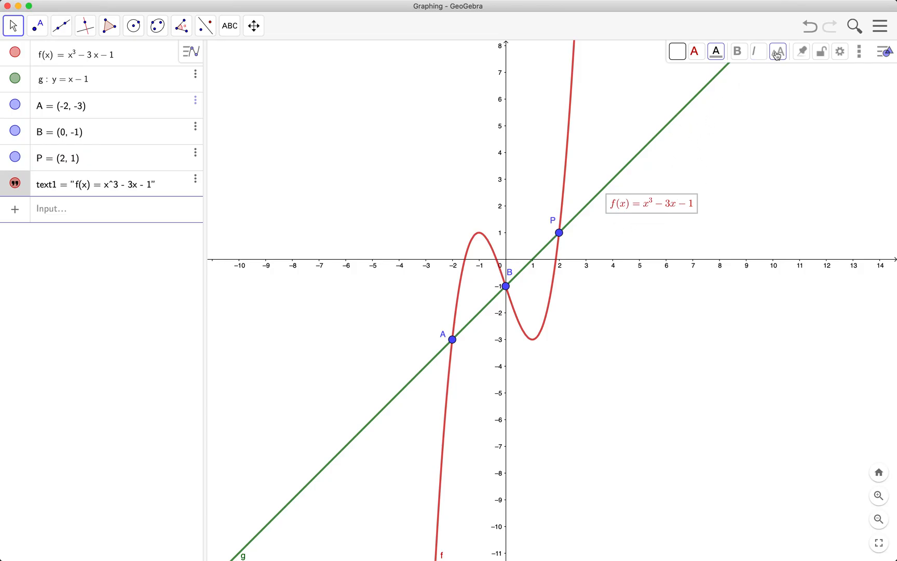
left_click(778, 51)
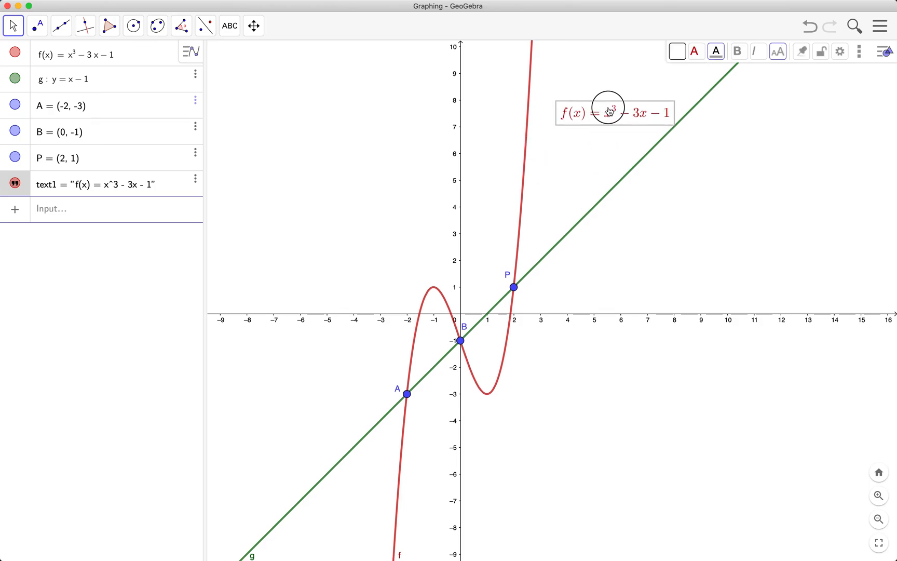
left_click_drag(610, 111, 583, 103)
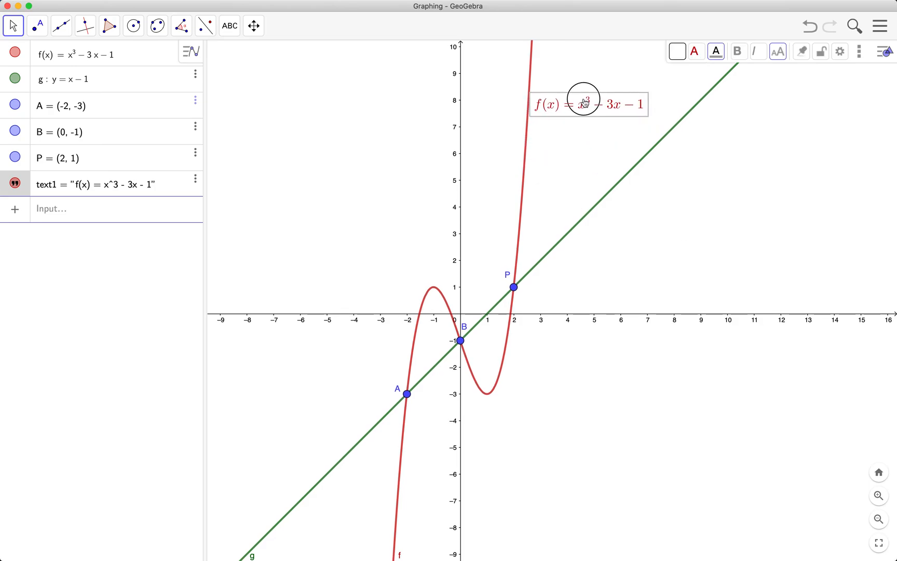
left_click(712, 285)
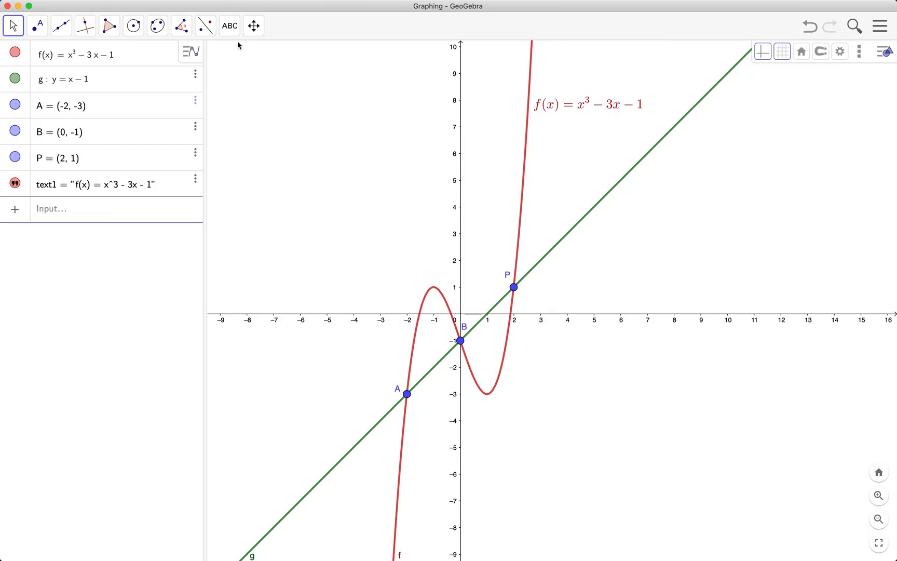
left_click(228, 26)
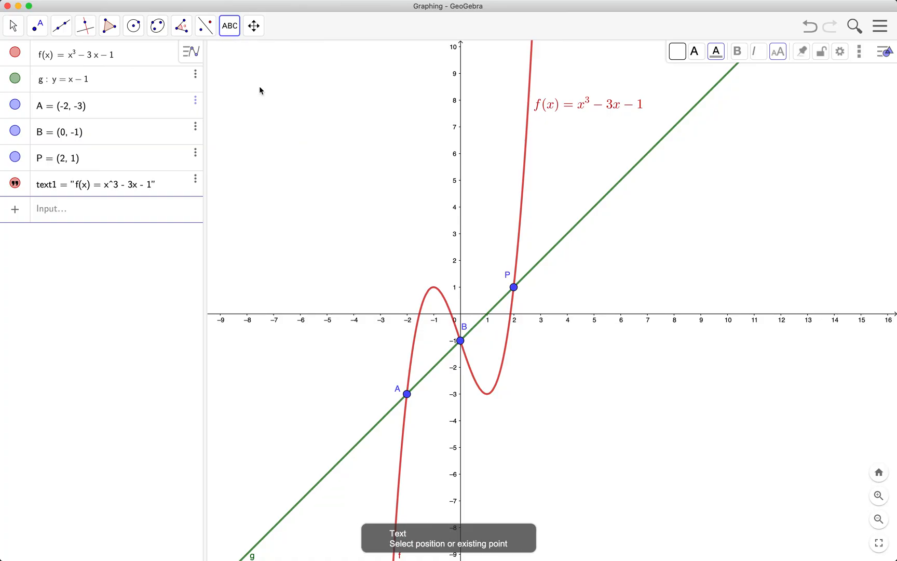
mouse_move(622, 183)
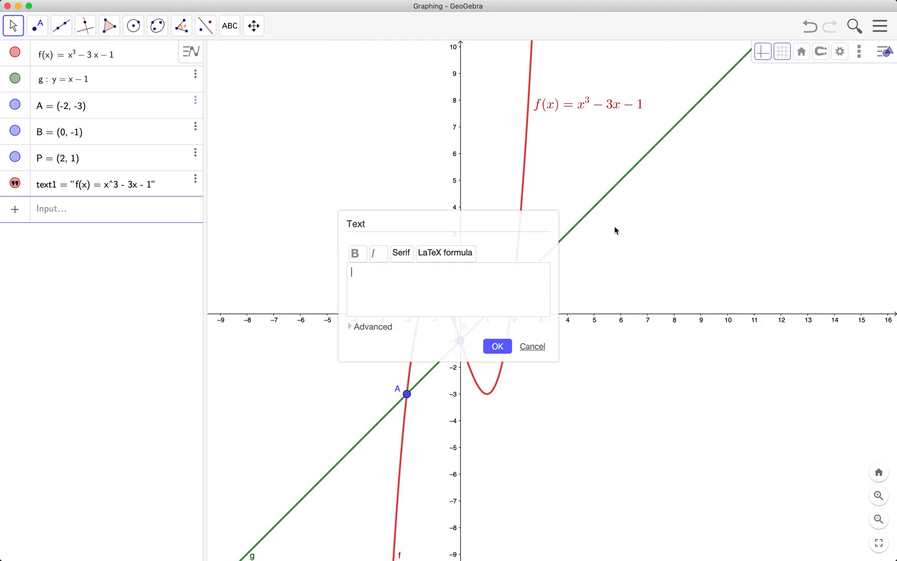
- Add the plain-text label y = x - 1 (no LaTeX) beside the line, correcting a typo, and select it for restyling
type("hy")
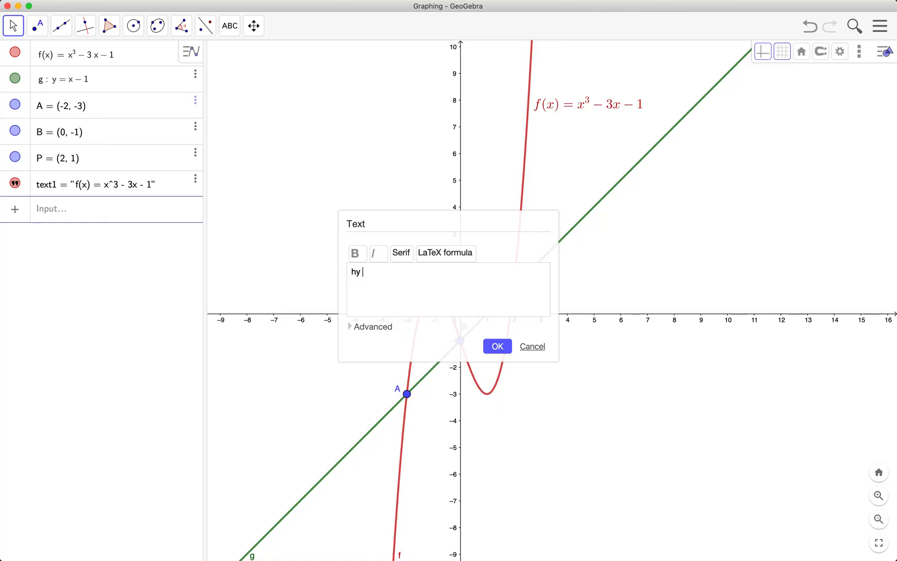
key("Backspace")
type(" = x")
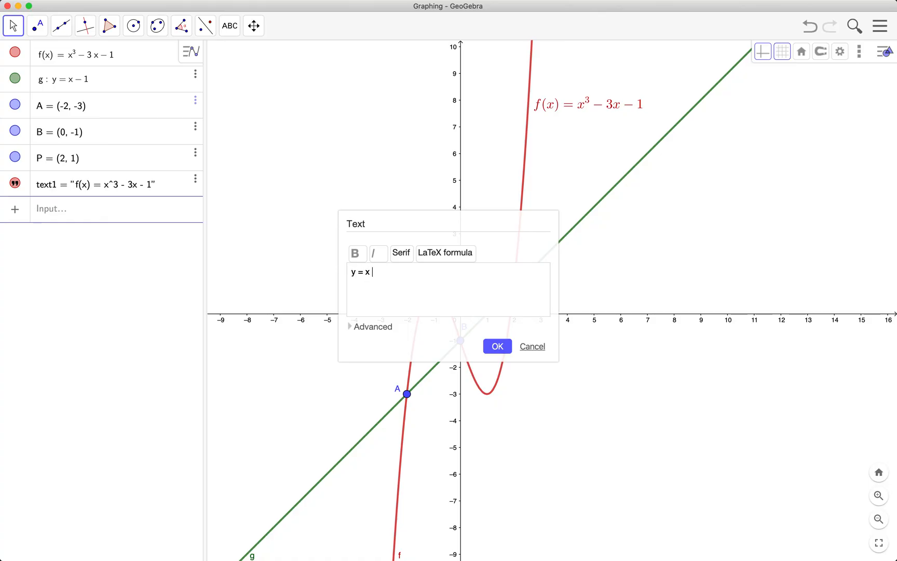
type("- 1")
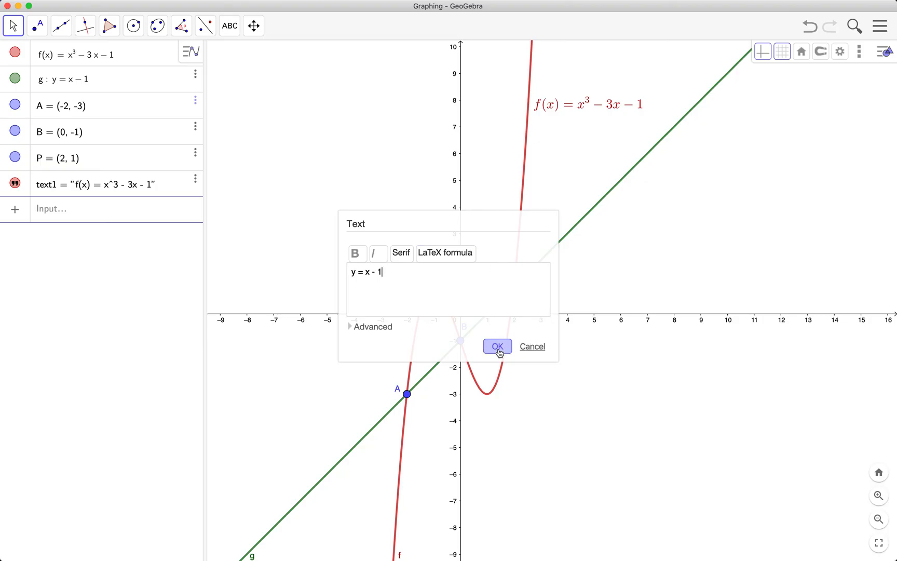
left_click(496, 346)
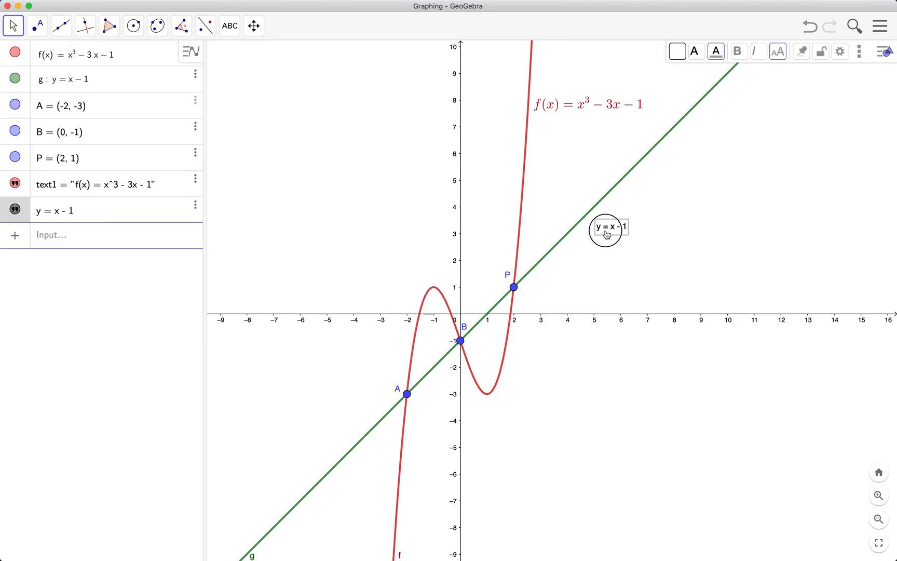
left_click(715, 51)
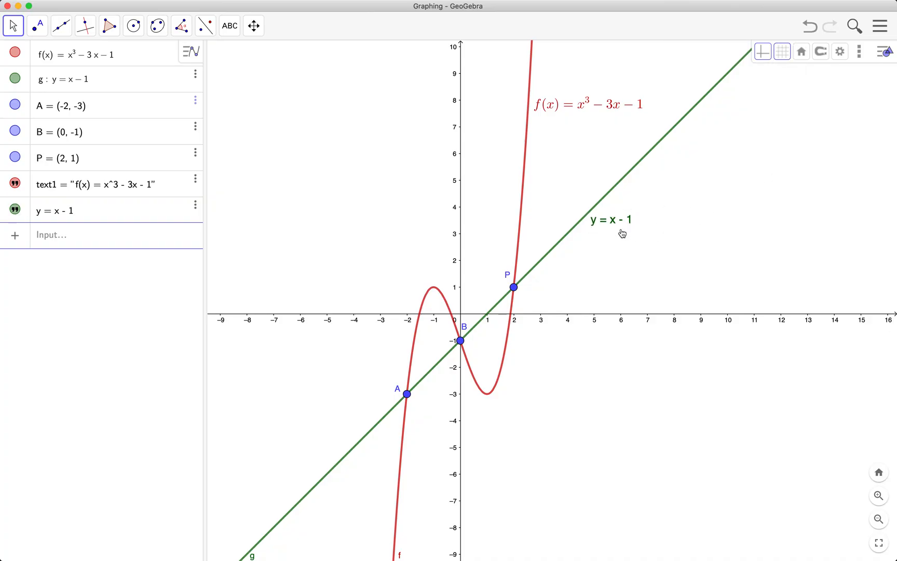
mouse_move(609, 233)
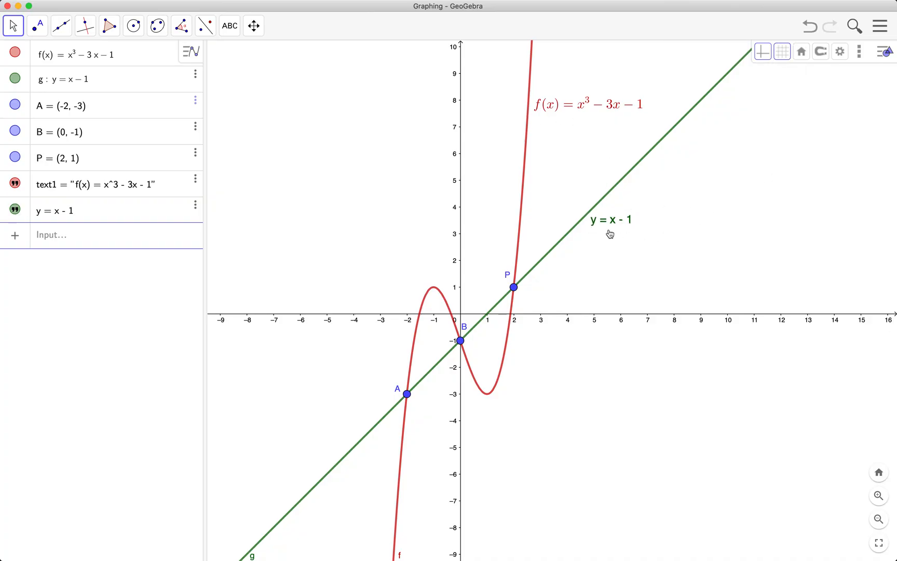